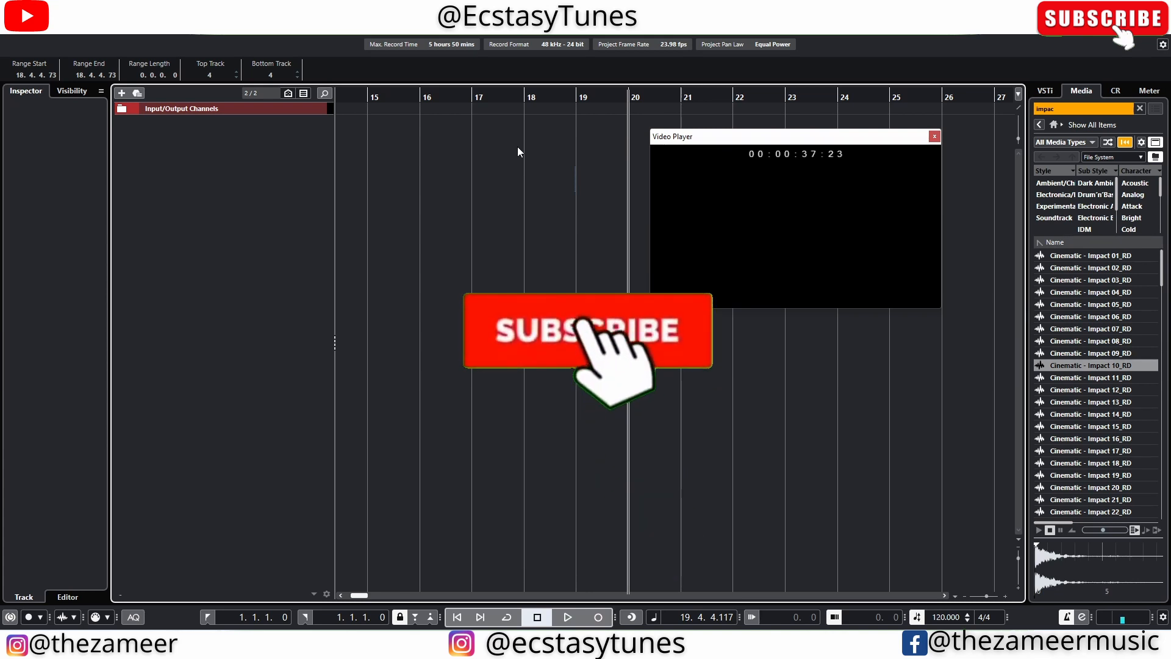
Import the searching mum scene video with its audio onto separate tracks.
{"action": "left_click", "coordinate": [587, 331]}
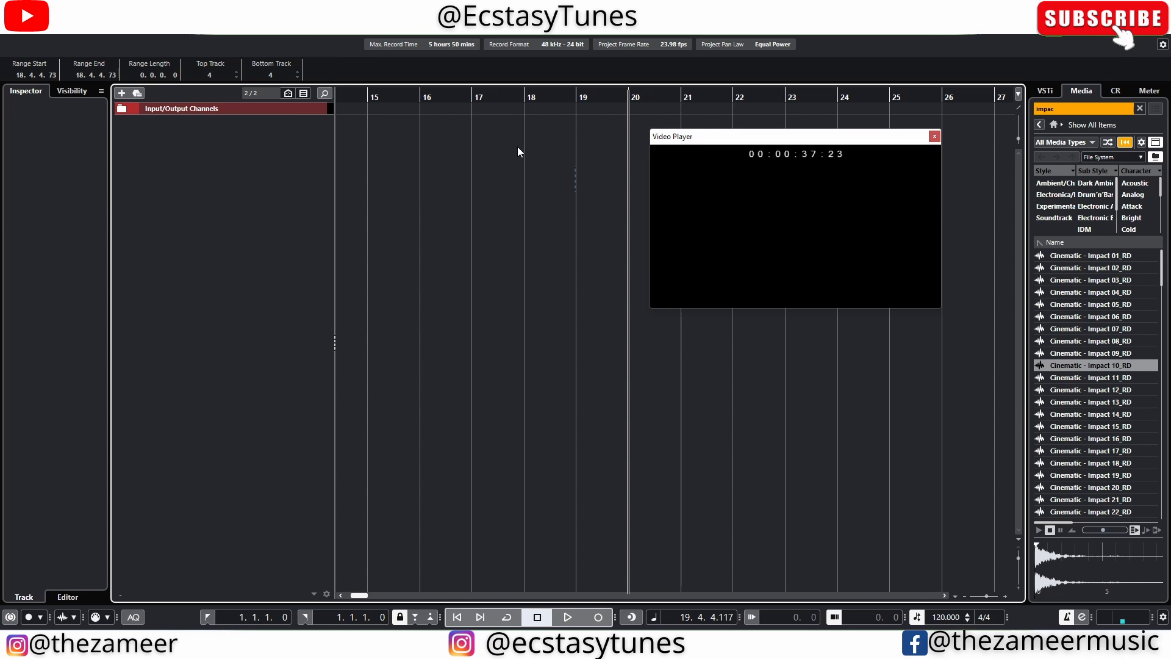
{"action": "left_click", "coordinate": [934, 136]}
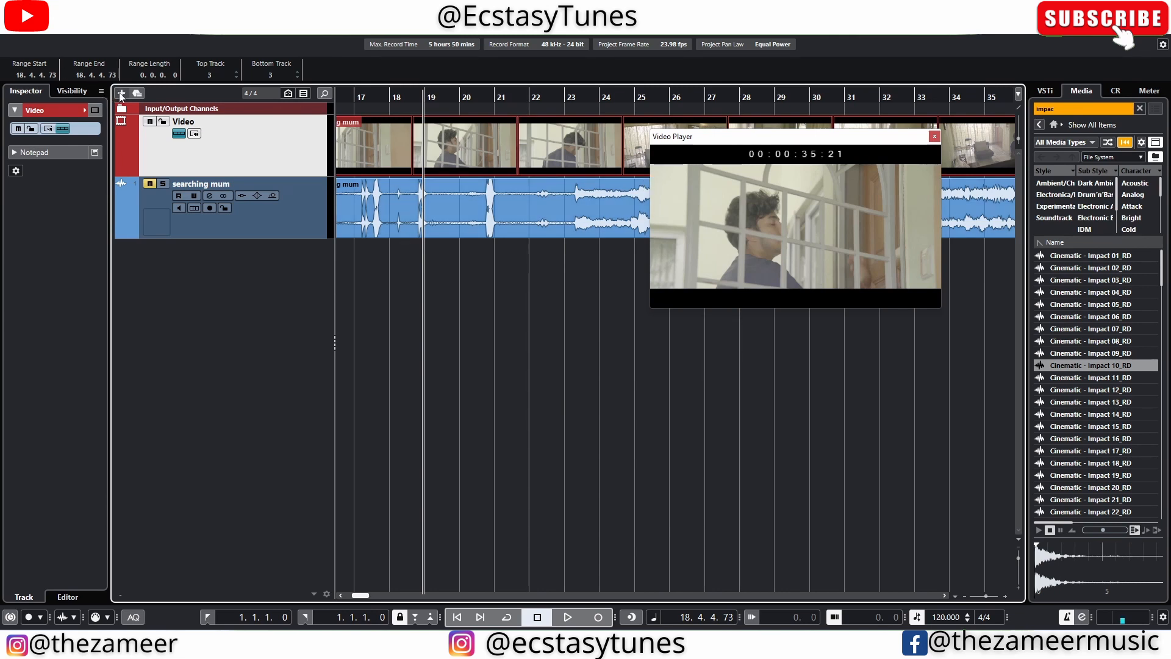
Add a marker track and a tempo track from the Add Track dialog, keeping it open.
{"action": "left_click", "coordinate": [120, 93]}
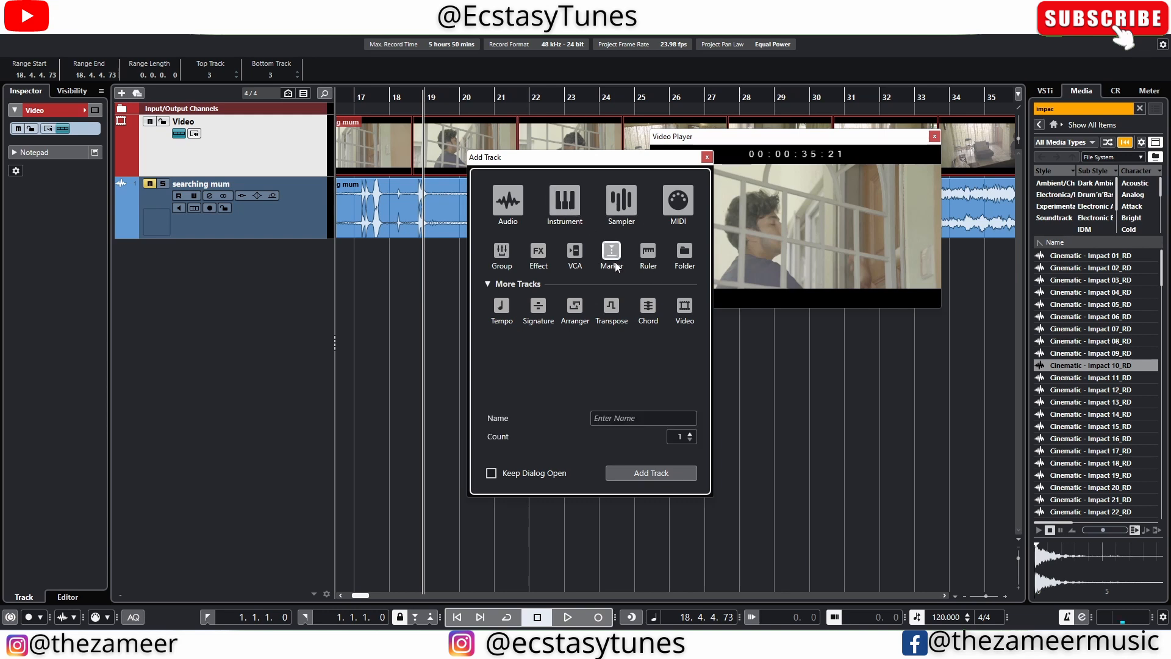
{"action": "left_click", "coordinate": [492, 473]}
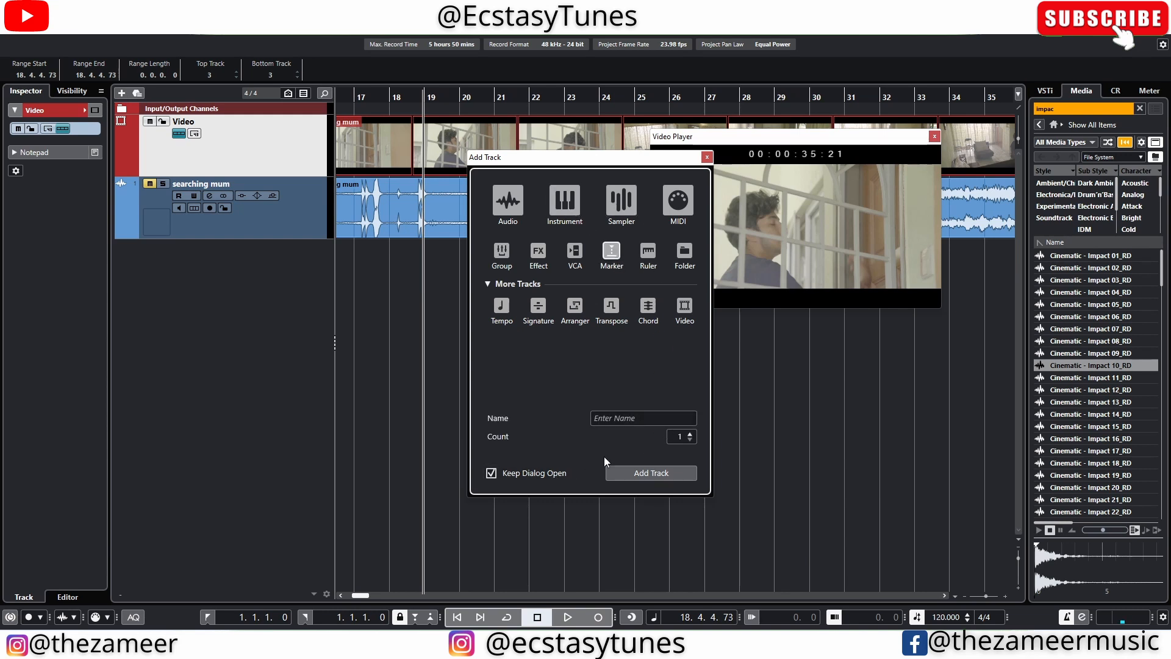
{"action": "left_click", "coordinate": [611, 250]}
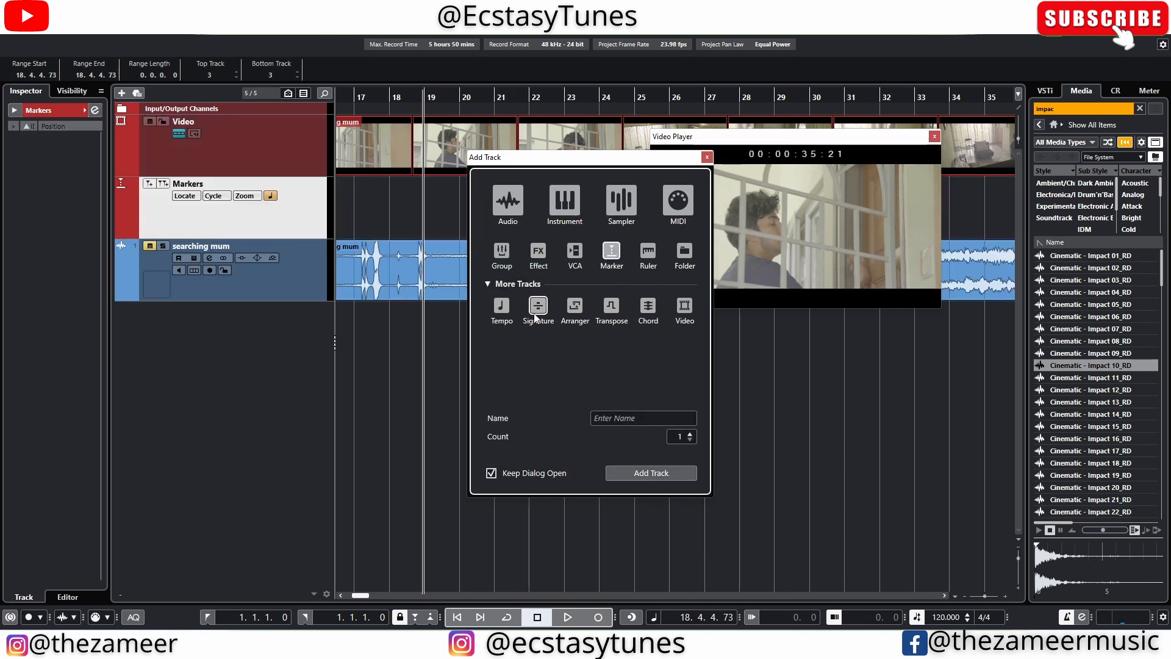
{"action": "left_click", "coordinate": [537, 310]}
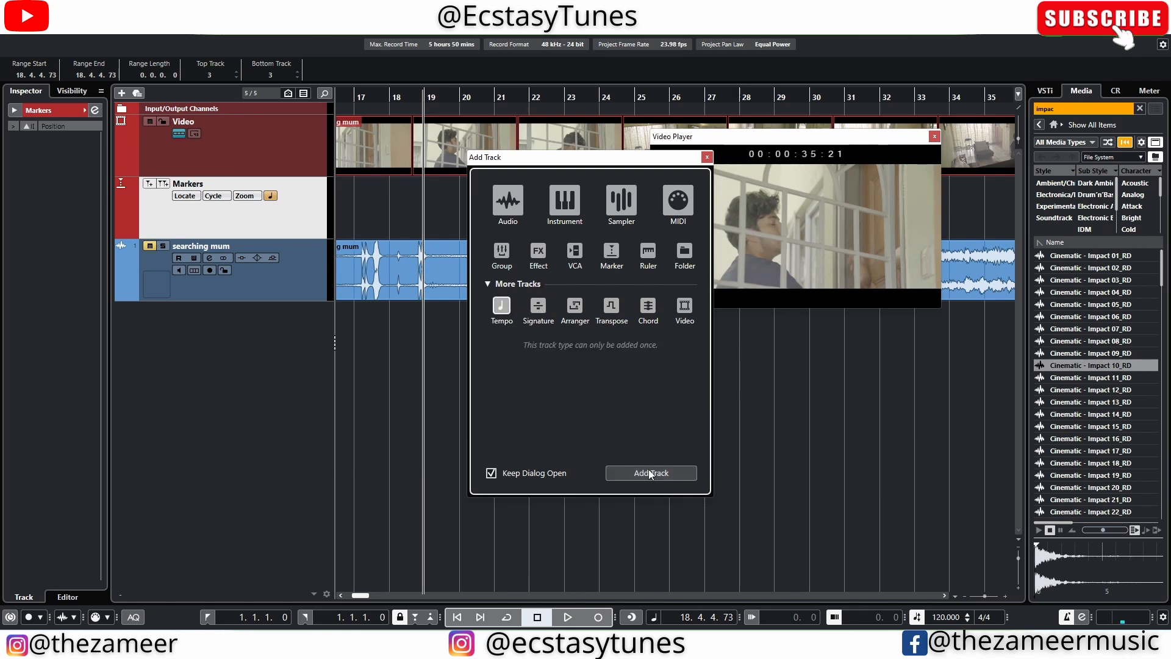
{"action": "left_click", "coordinate": [649, 472]}
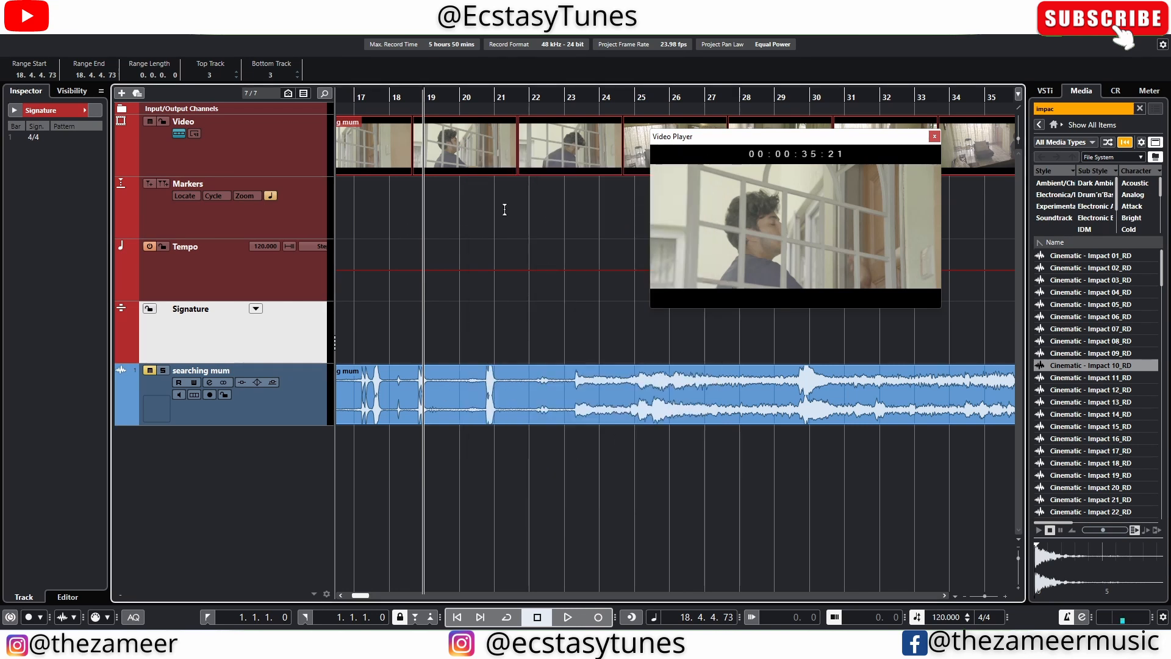
{"action": "mouse_move", "coordinate": [670, 228]}
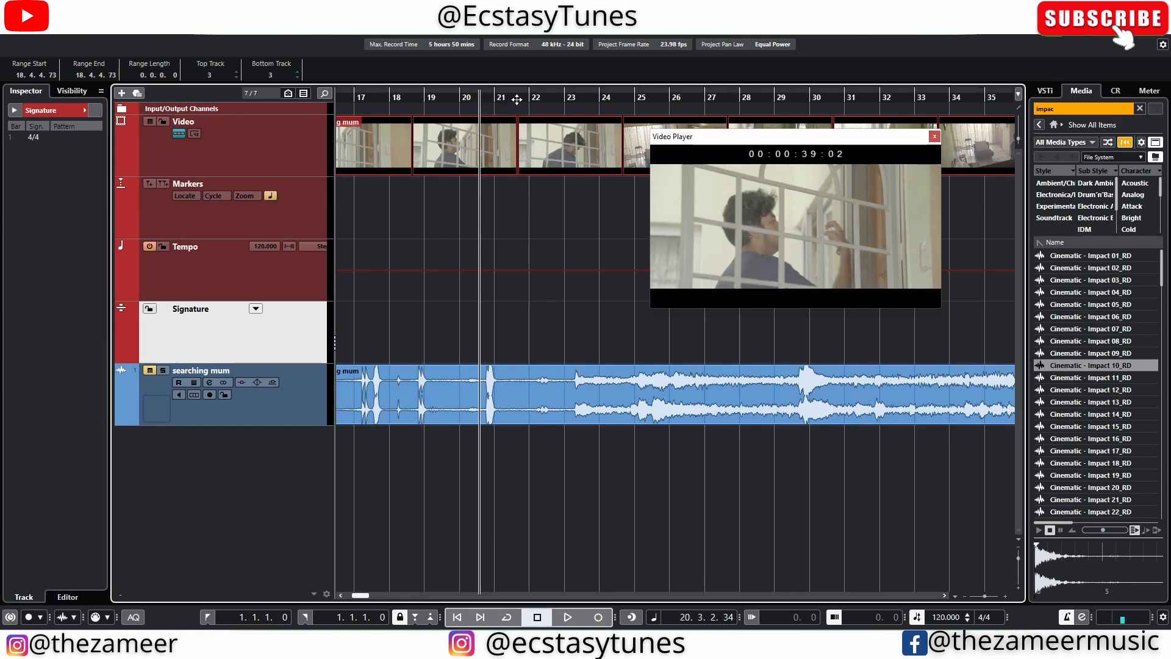
{"action": "mouse_move", "coordinate": [756, 219]}
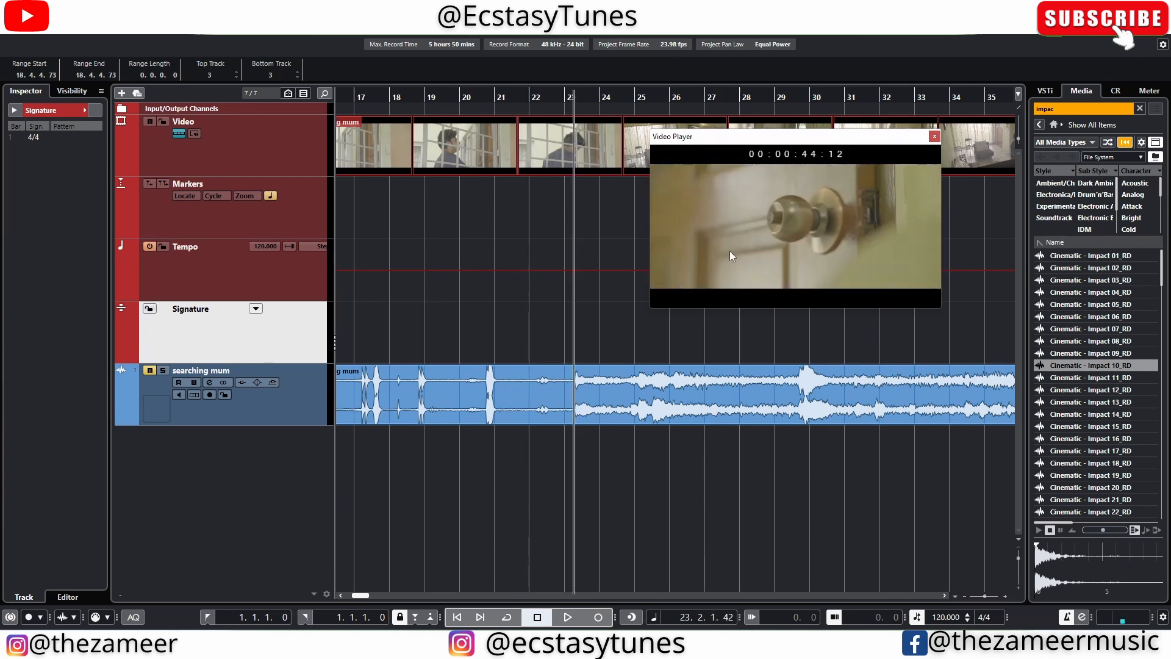
{"action": "mouse_move", "coordinate": [834, 202]}
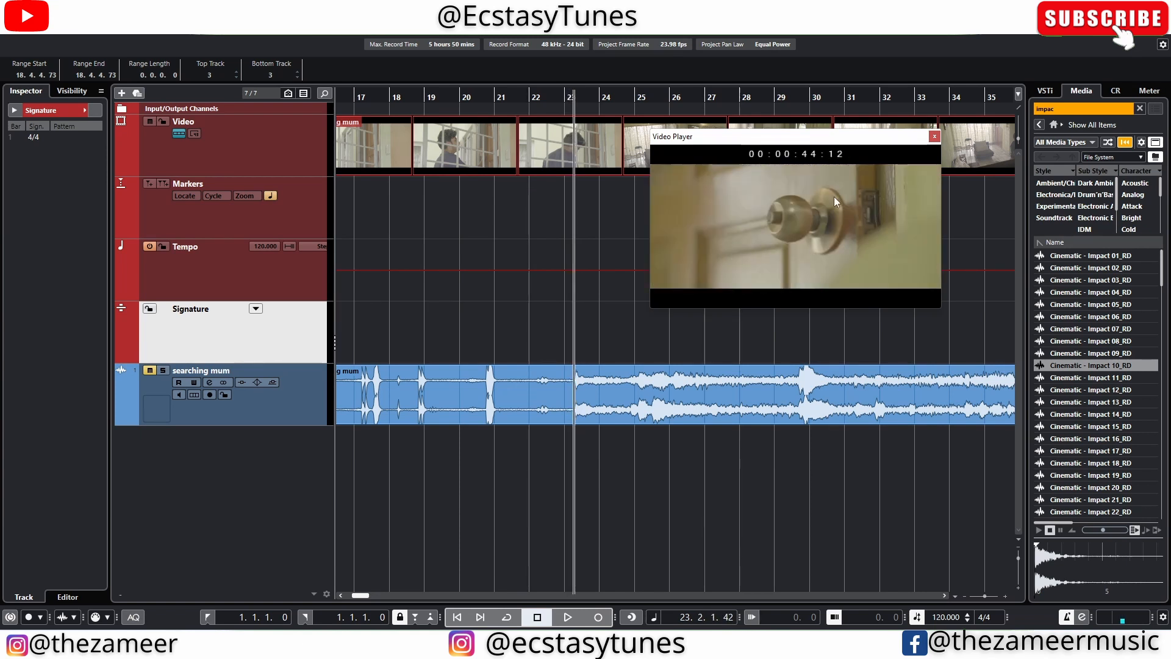
{"action": "mouse_move", "coordinate": [846, 156]}
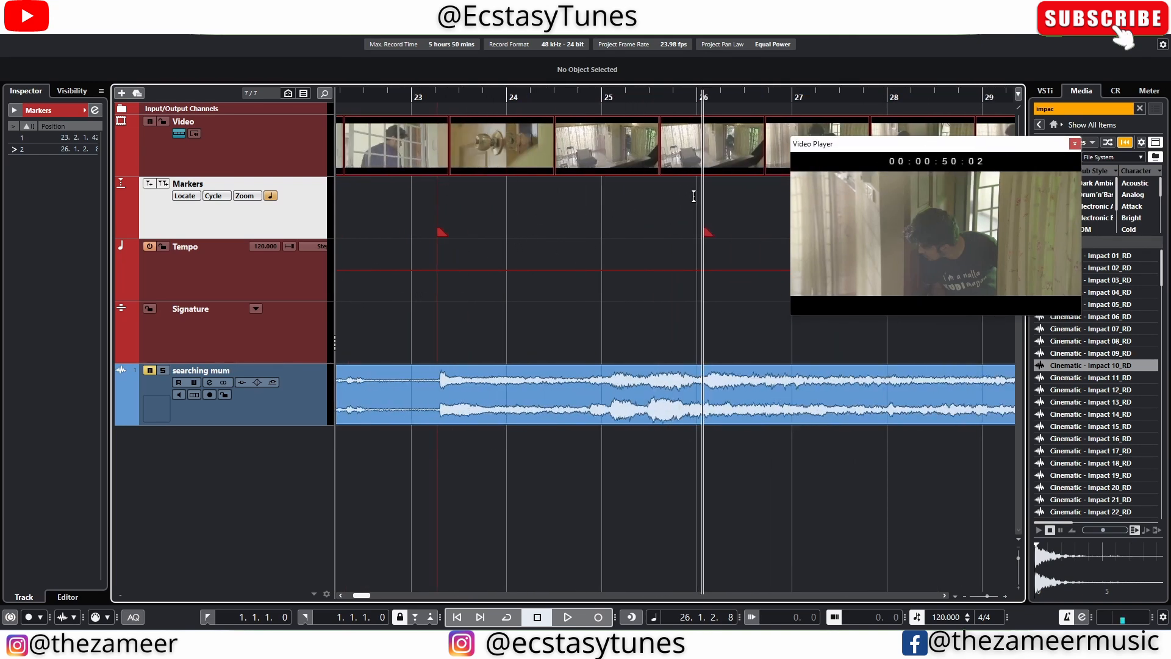
{"action": "mouse_move", "coordinate": [381, 256]}
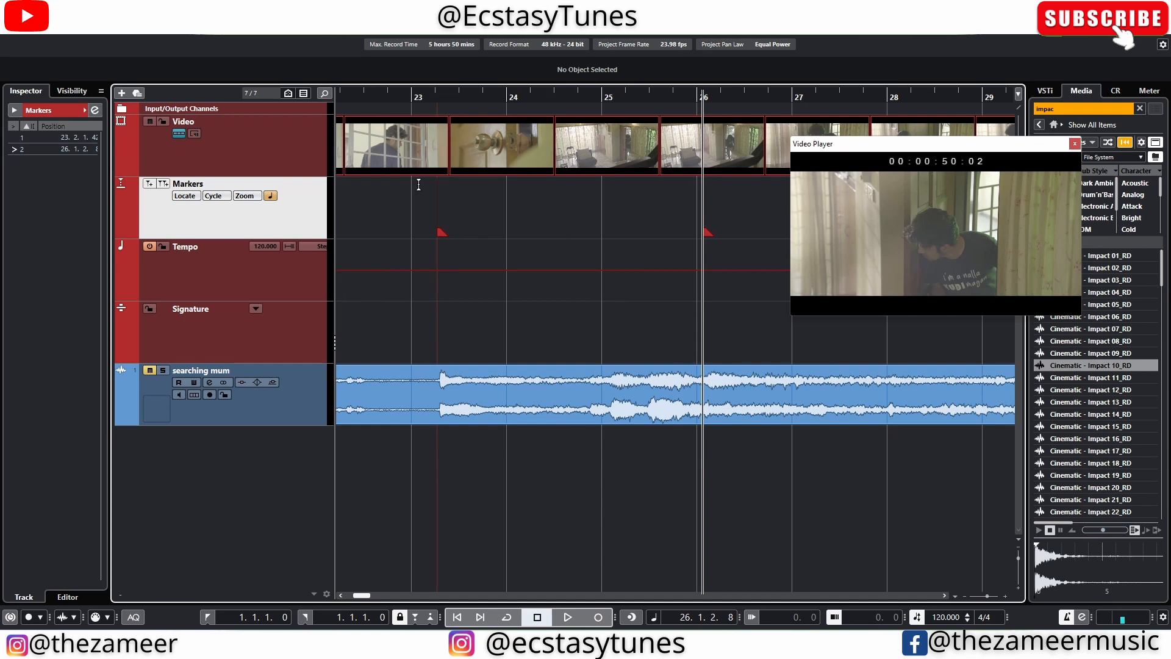
{"action": "mouse_move", "coordinate": [409, 97]}
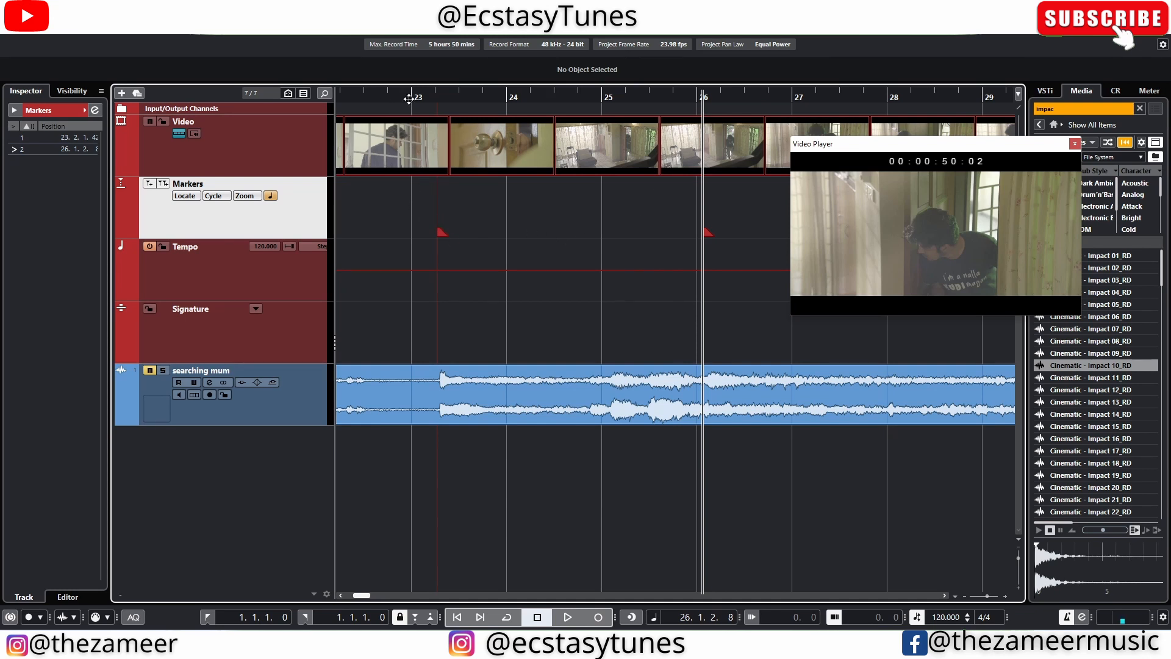
{"action": "mouse_move", "coordinate": [723, 177]}
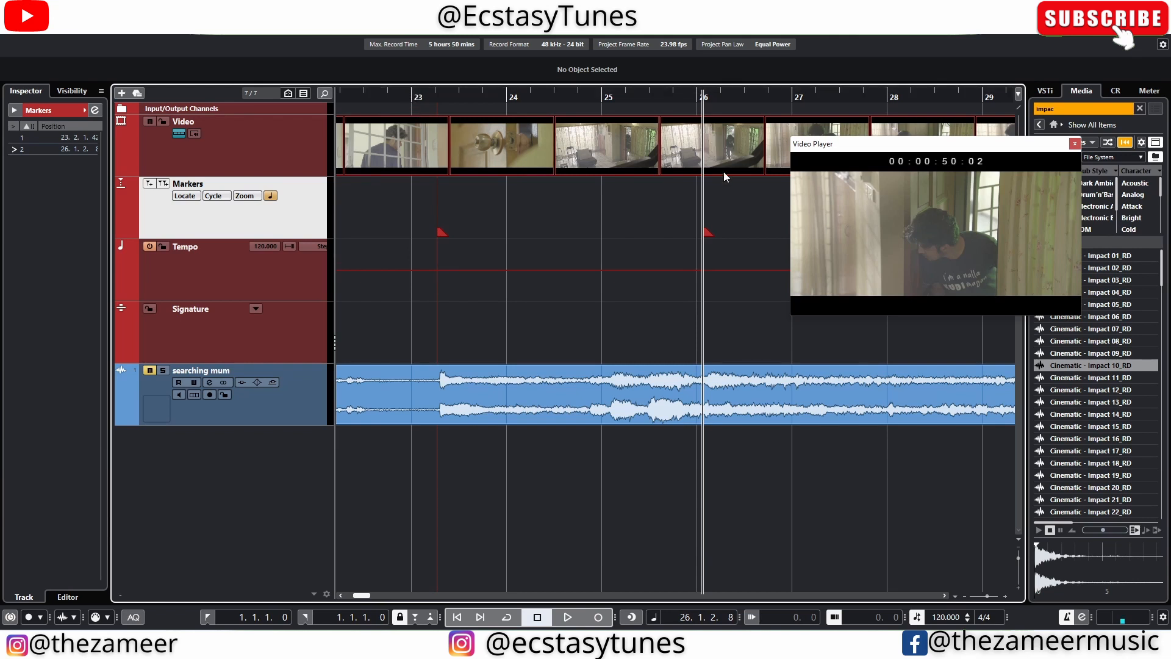
{"action": "mouse_move", "coordinate": [530, 249]}
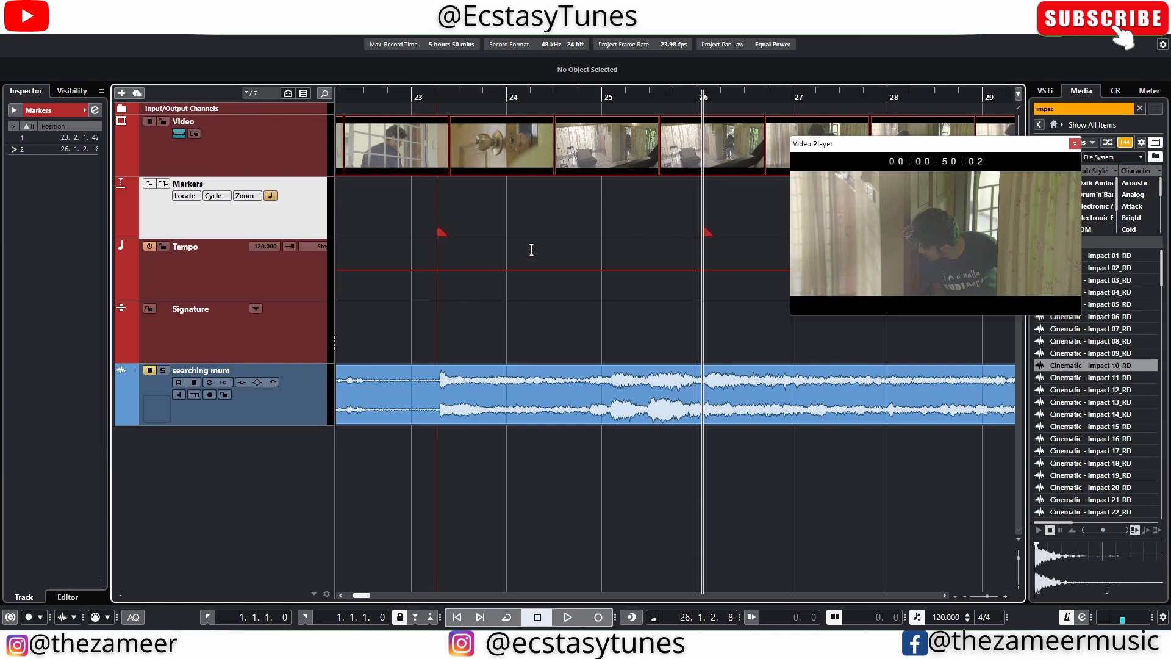
{"action": "mouse_move", "coordinate": [566, 230]}
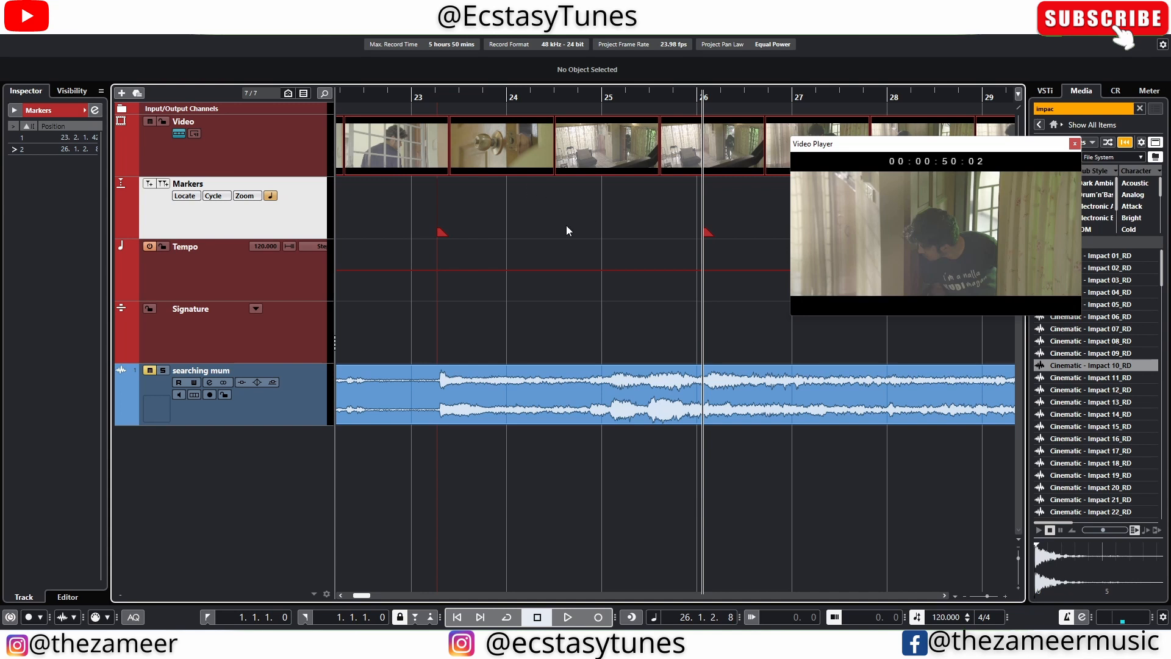
{"action": "mouse_move", "coordinate": [402, 37]}
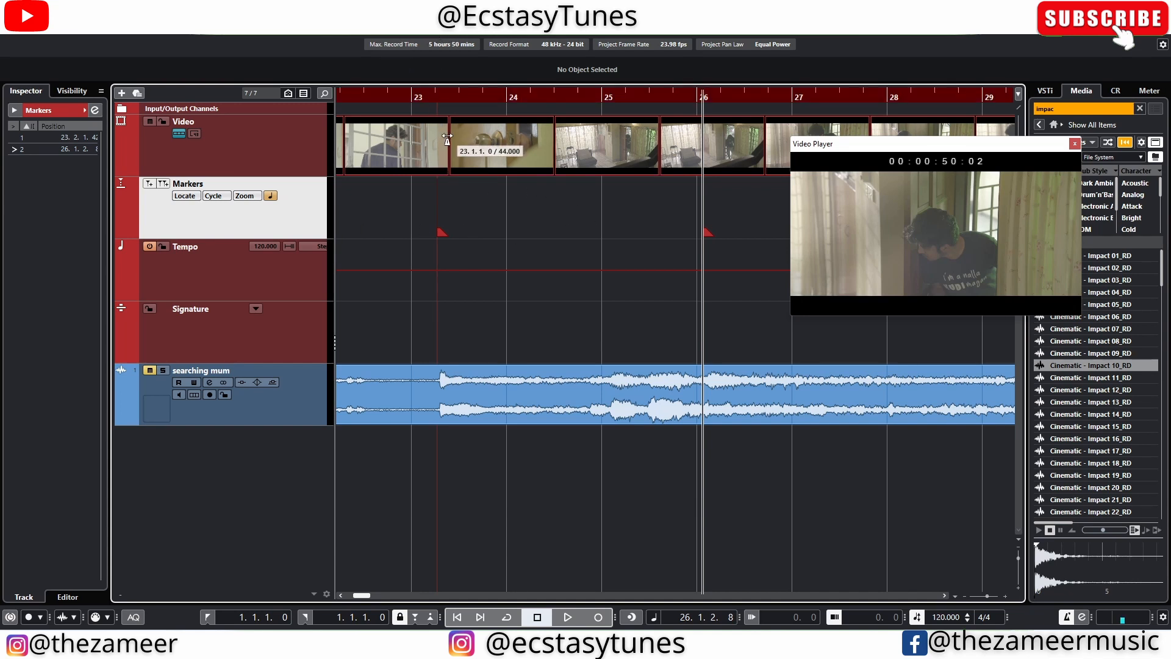
{"action": "mouse_move", "coordinate": [415, 235]}
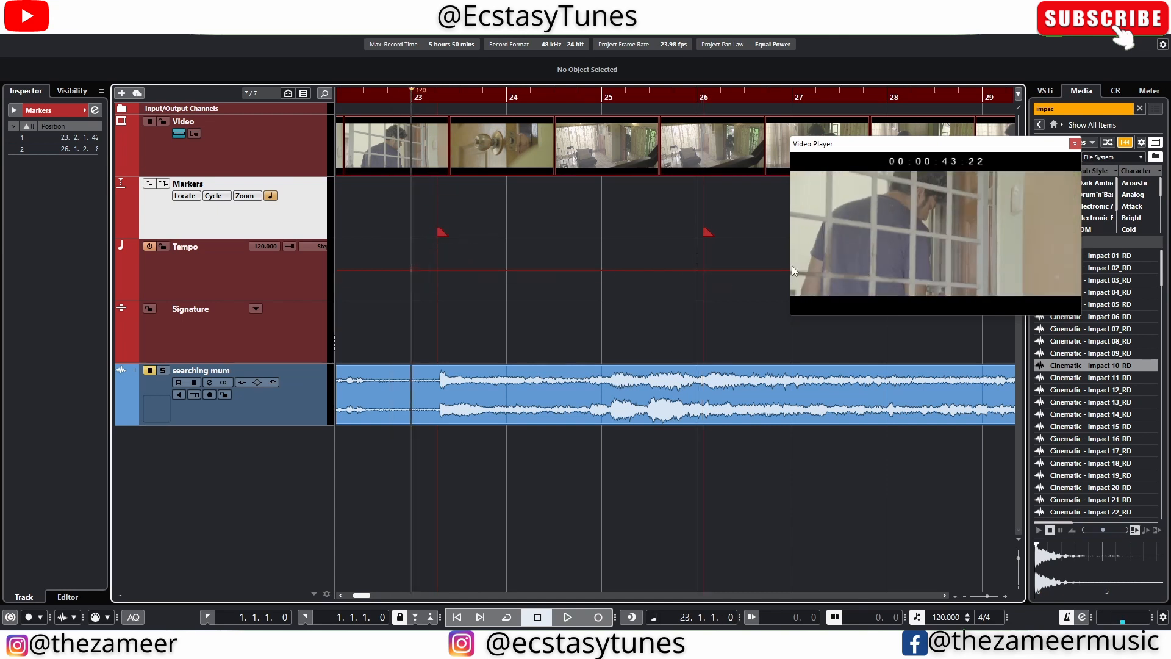
{"action": "mouse_move", "coordinate": [415, 269]}
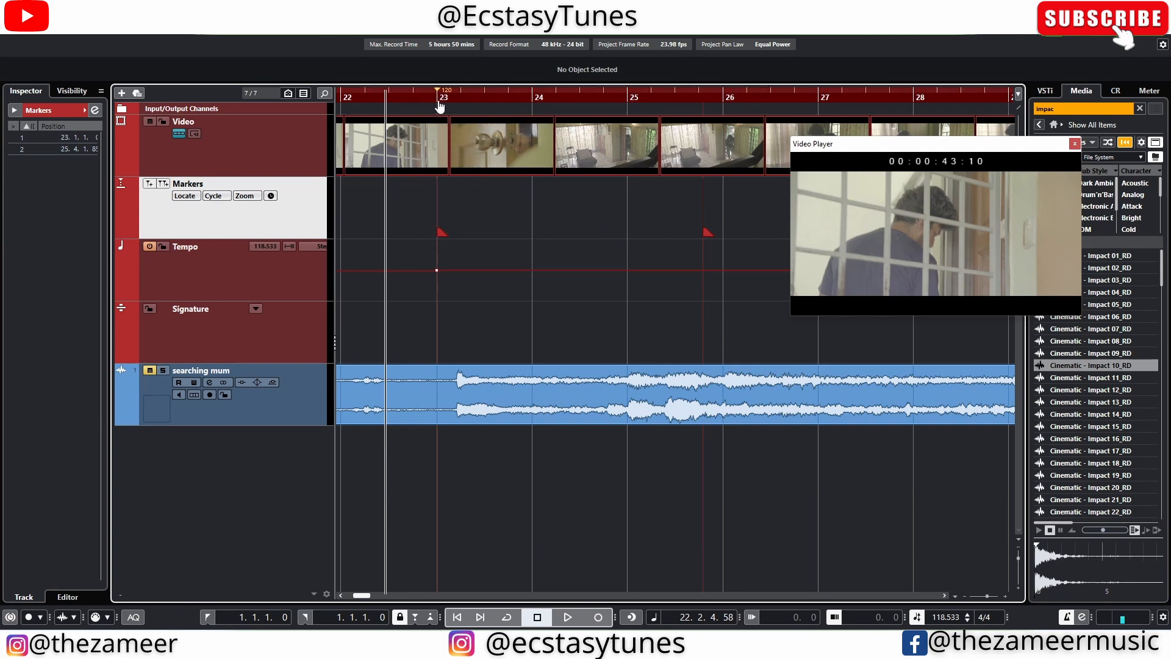
Raise the tempo between the markers so marker 2 snaps to bar 27.
{"action": "left_click", "coordinate": [566, 616]}
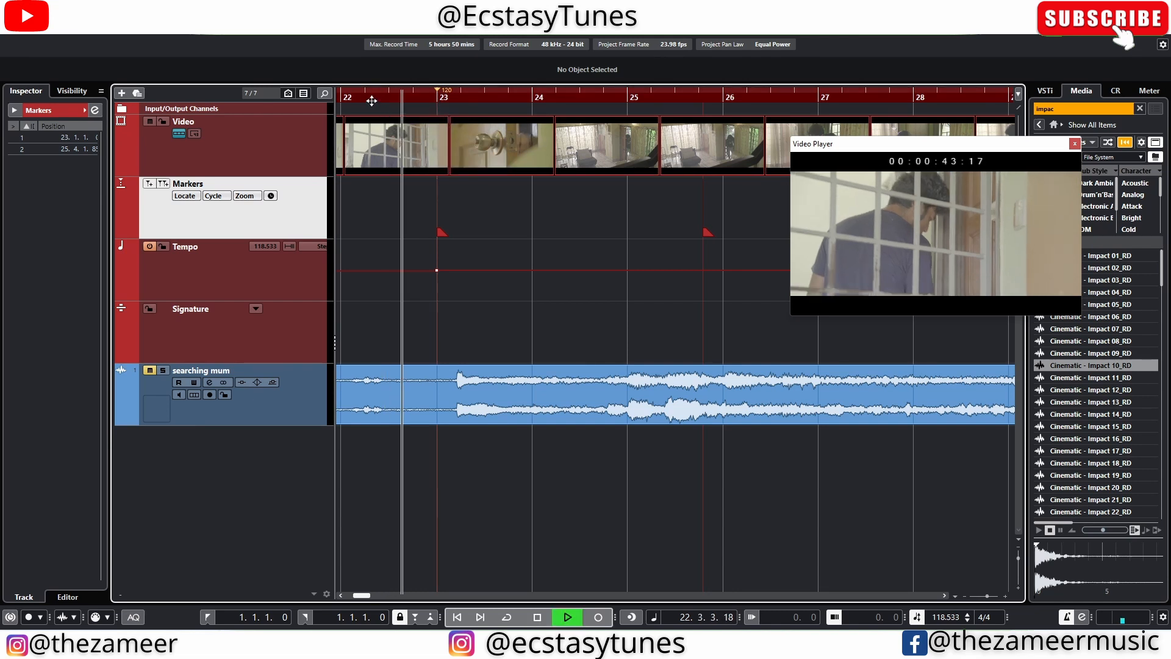
{"action": "left_click", "coordinate": [536, 616]}
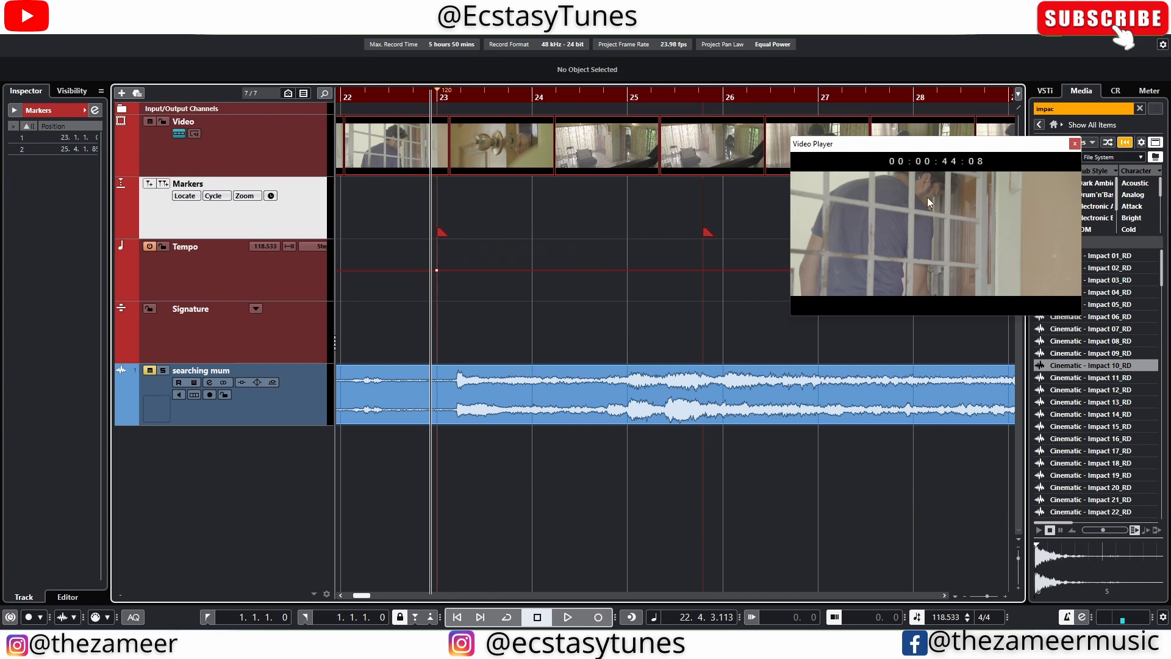
{"action": "mouse_move", "coordinate": [488, 226]}
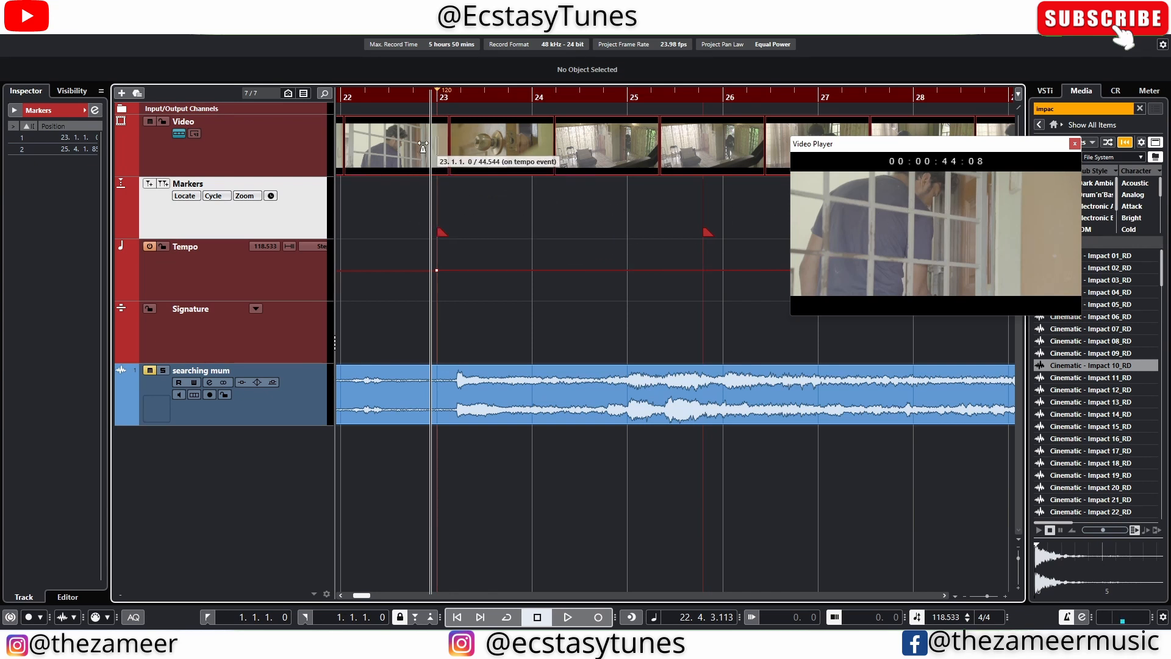
{"action": "left_click", "coordinate": [566, 616]}
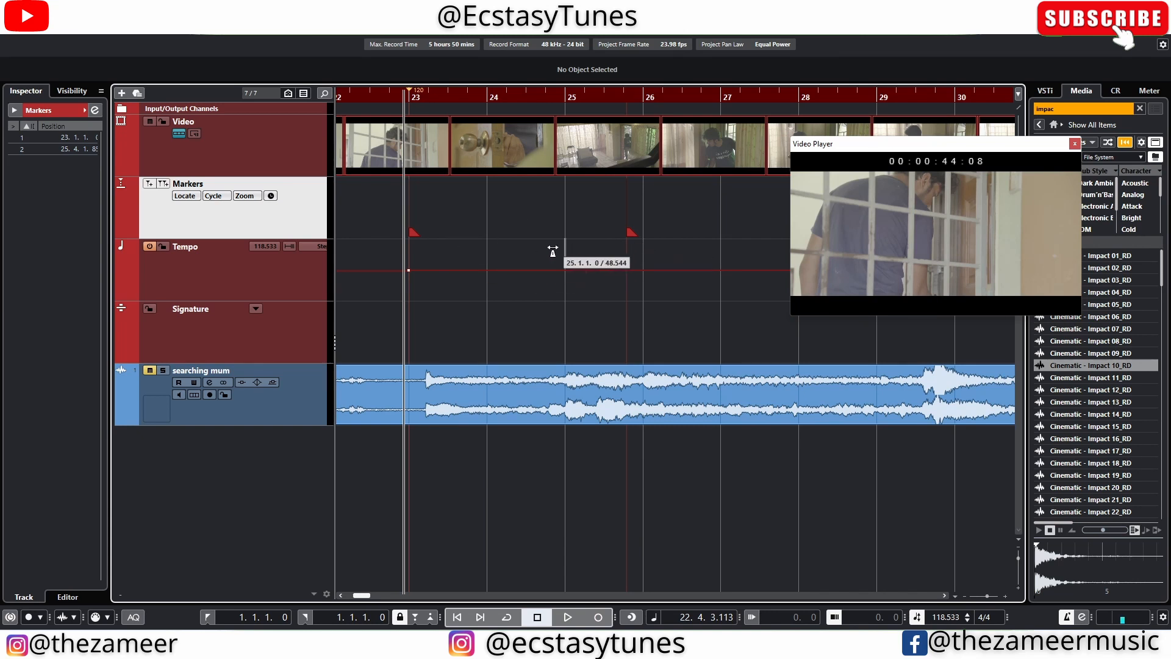
{"action": "mouse_move", "coordinate": [586, 247]}
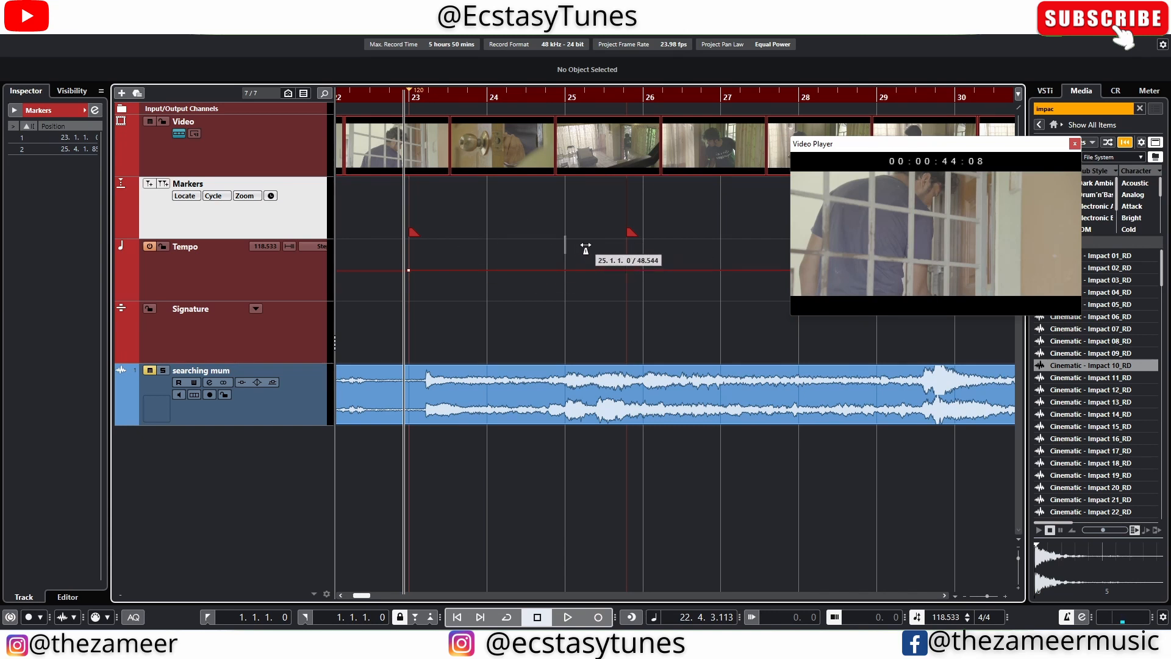
{"action": "mouse_move", "coordinate": [644, 250]}
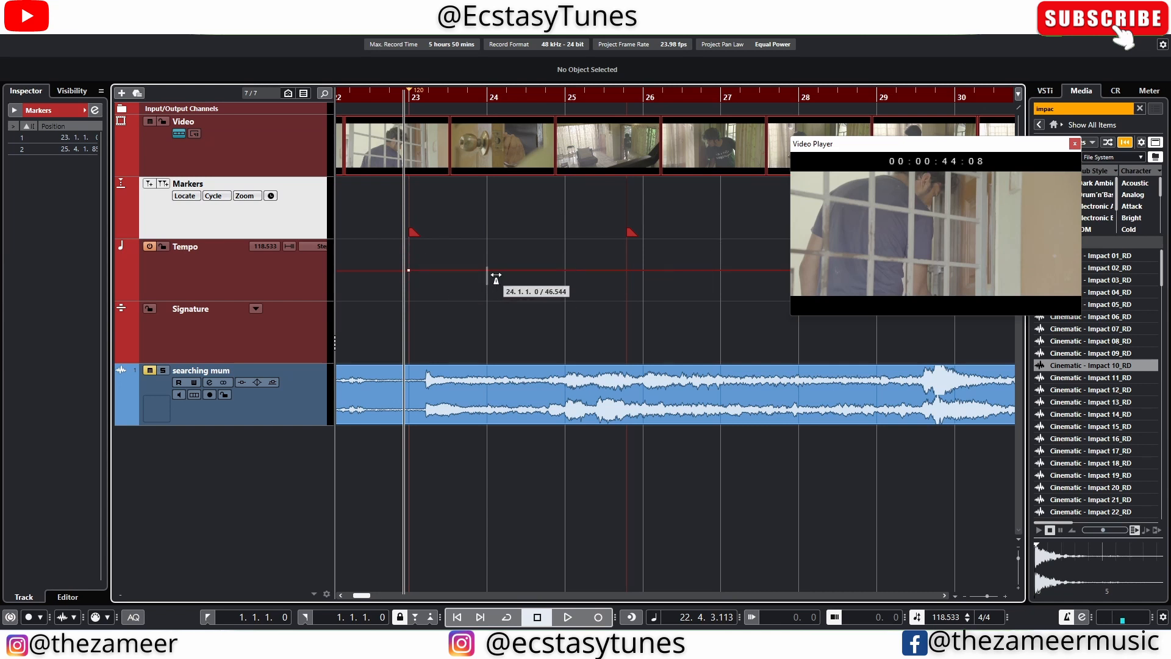
{"action": "left_click_drag", "start_coordinate": [495, 275], "coordinate": [685, 262]}
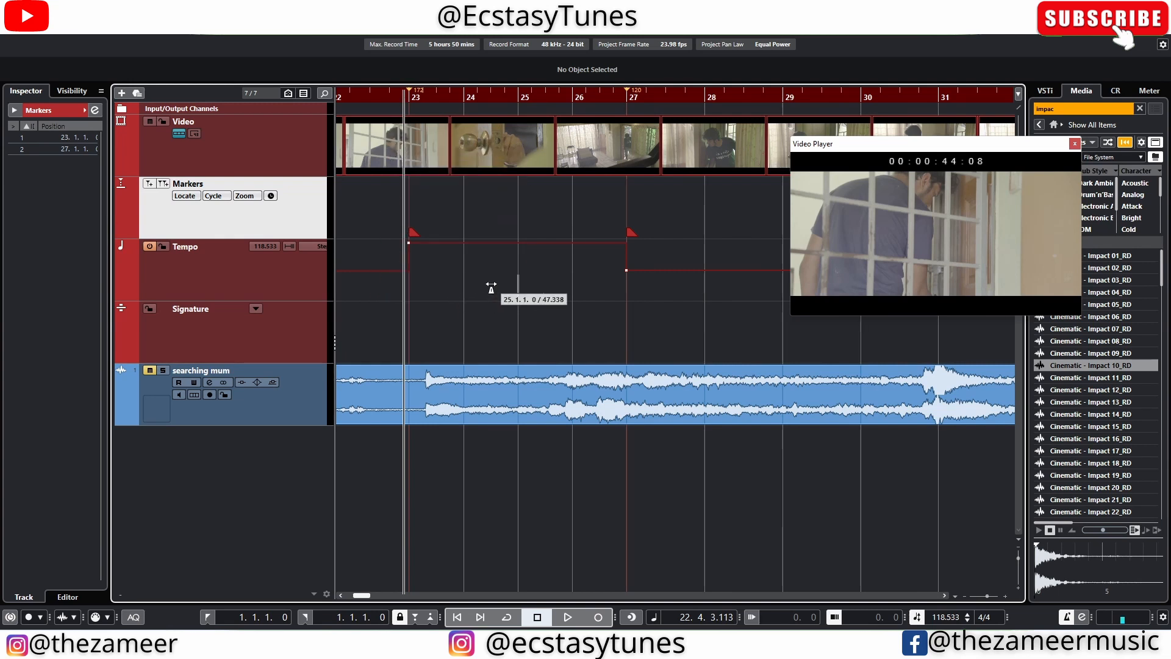
Play back from just before bar 23 to check both scene cuts hit the bar lines.
{"action": "left_click", "coordinate": [566, 616]}
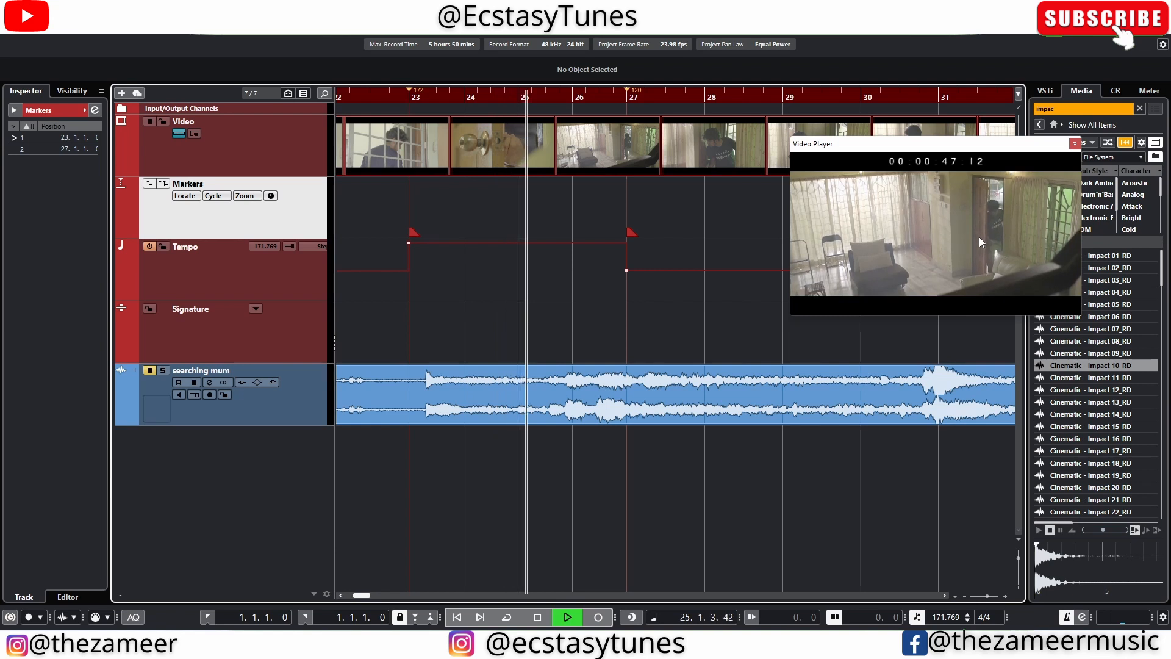
{"action": "left_click", "coordinate": [566, 616]}
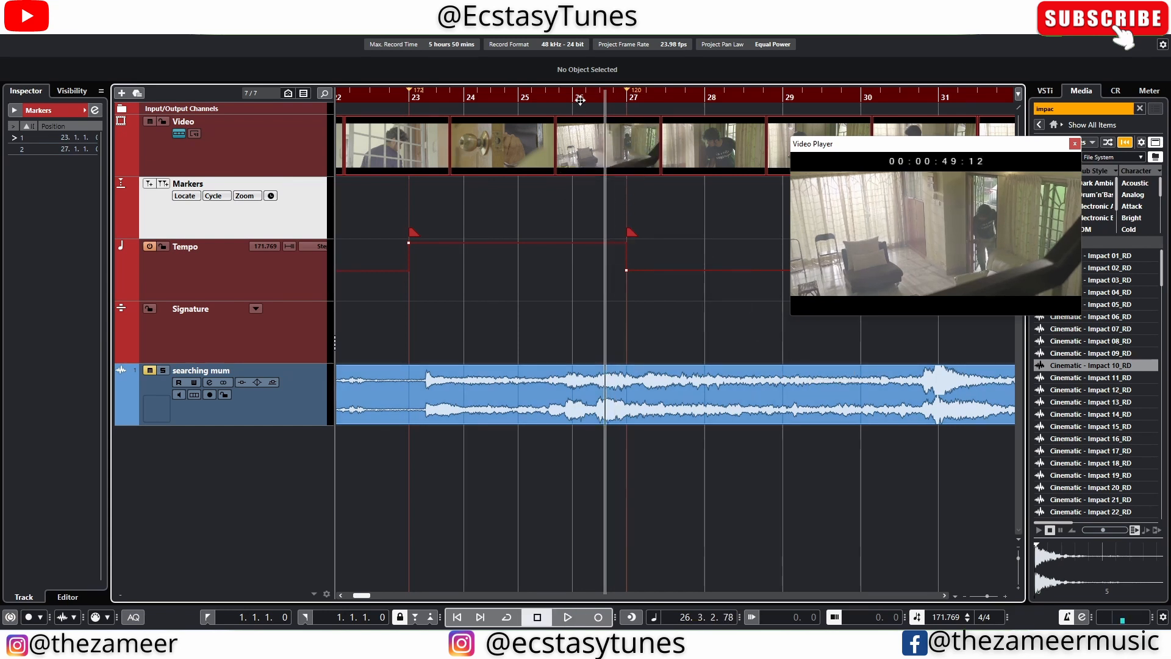
{"action": "left_click", "coordinate": [567, 616]}
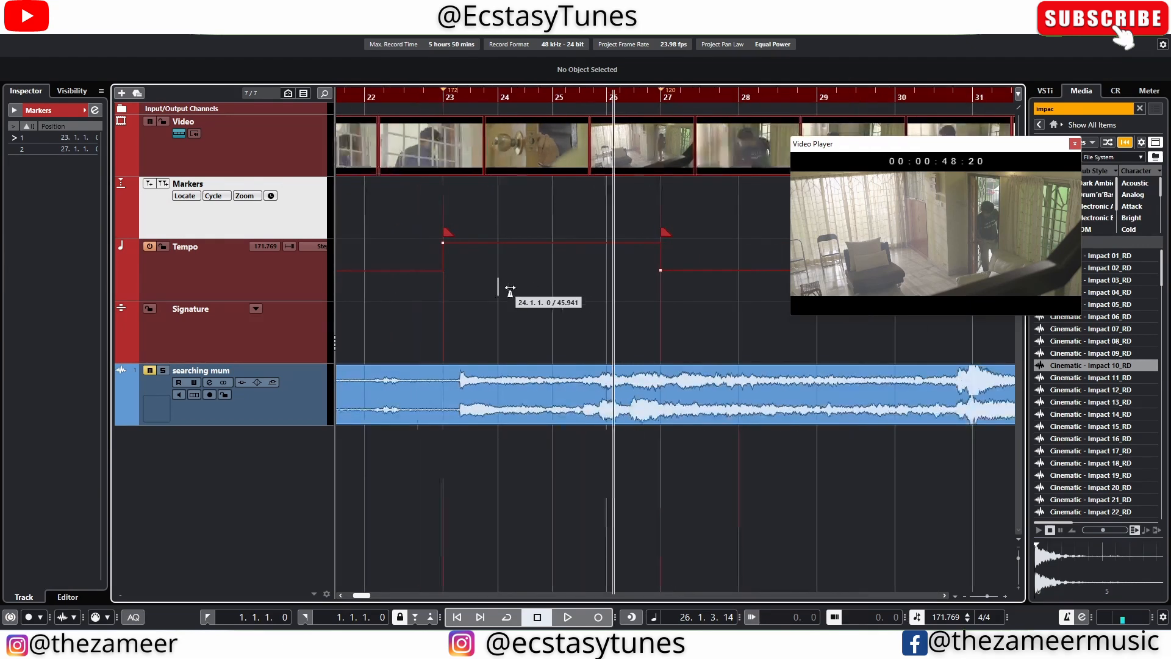
{"action": "mouse_move", "coordinate": [444, 163]}
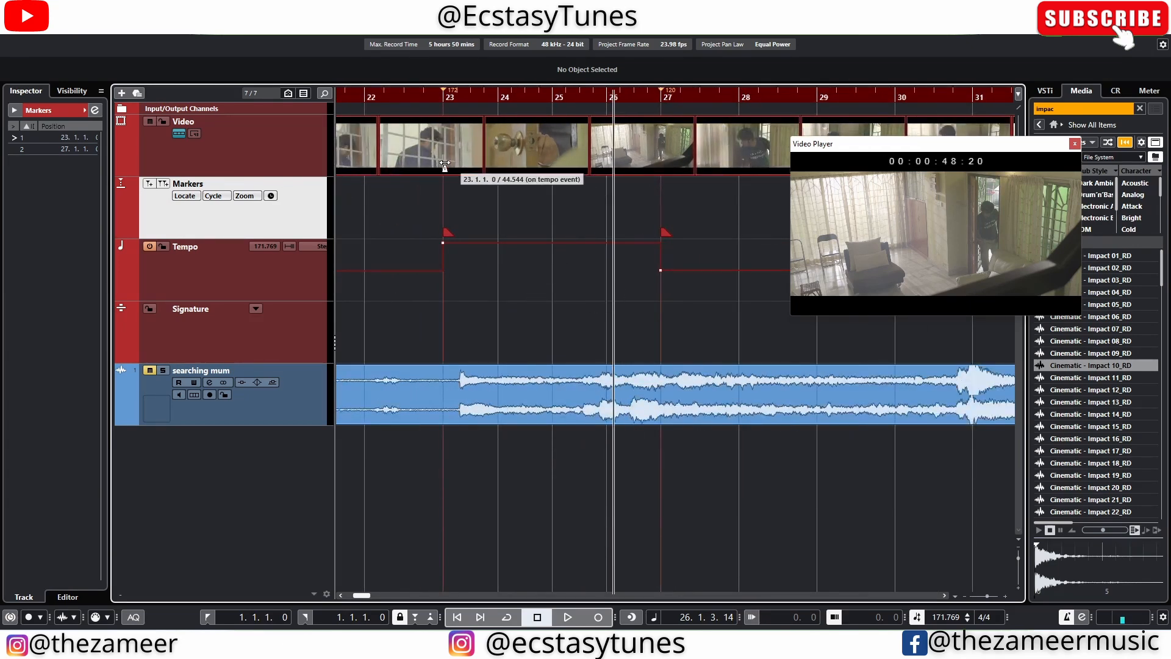
{"action": "left_click", "coordinate": [416, 101]}
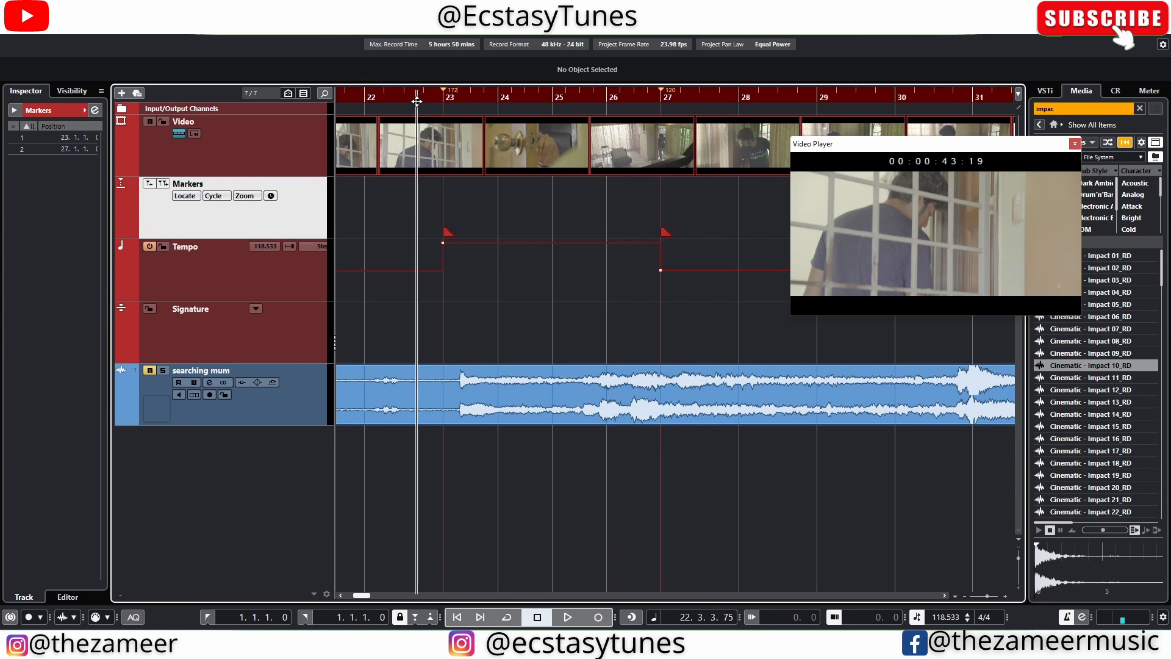
{"action": "left_click", "coordinate": [566, 617]}
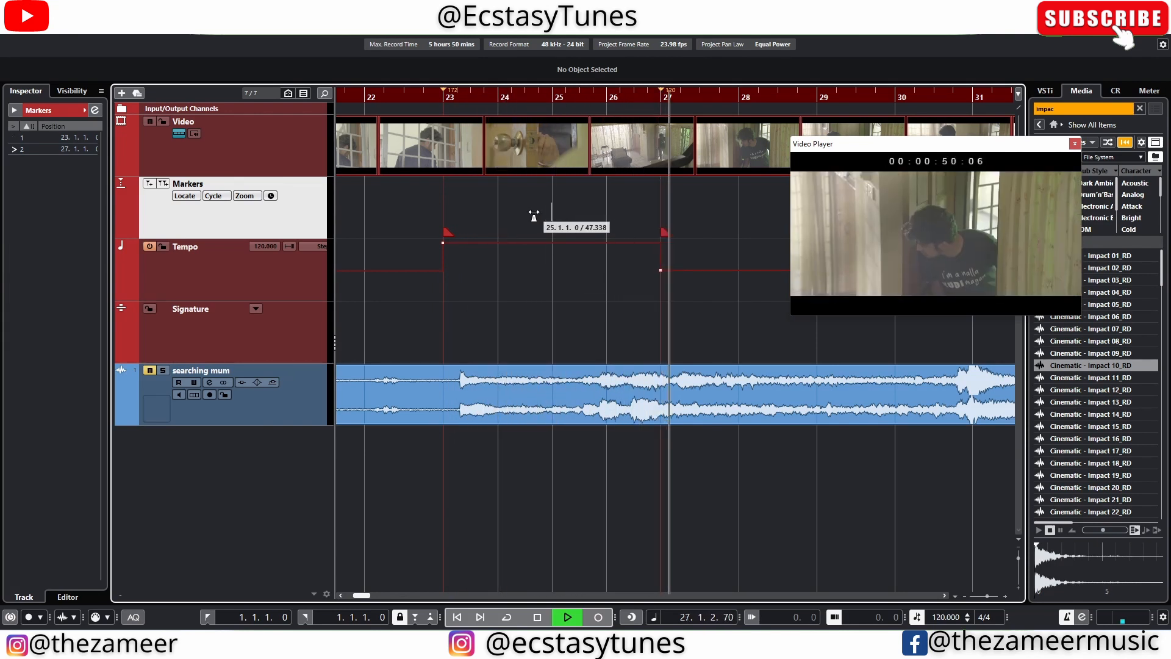
Stop playback of the warped section in Cubase.
{"action": "left_click", "coordinate": [535, 616]}
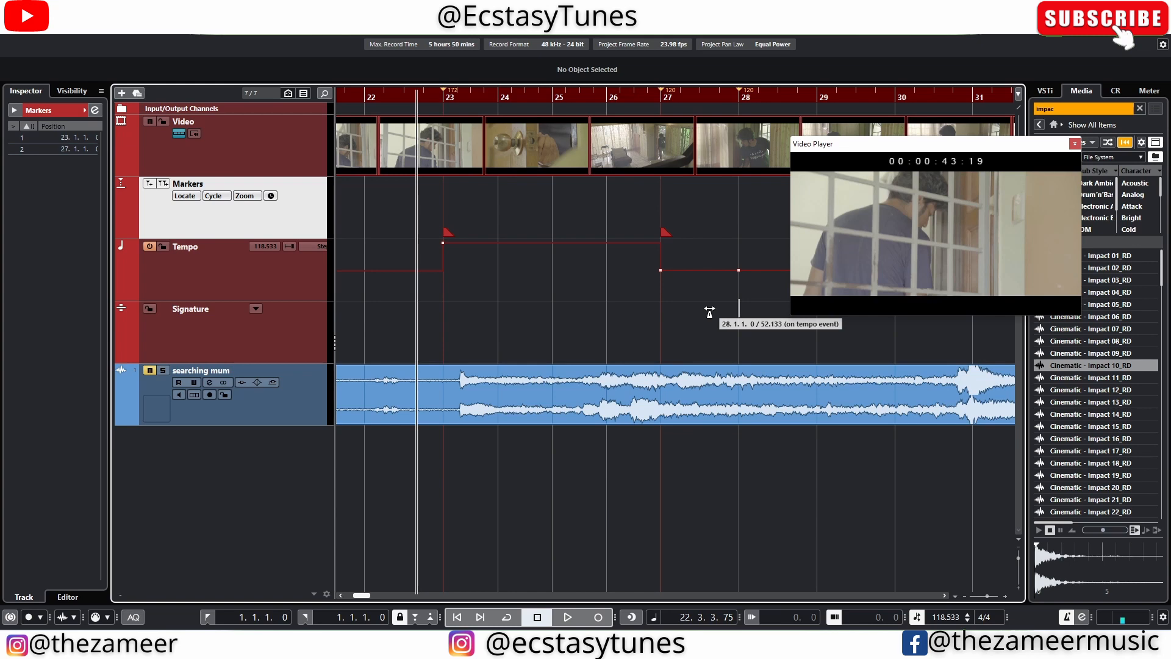
{"action": "mouse_move", "coordinate": [1065, 196]}
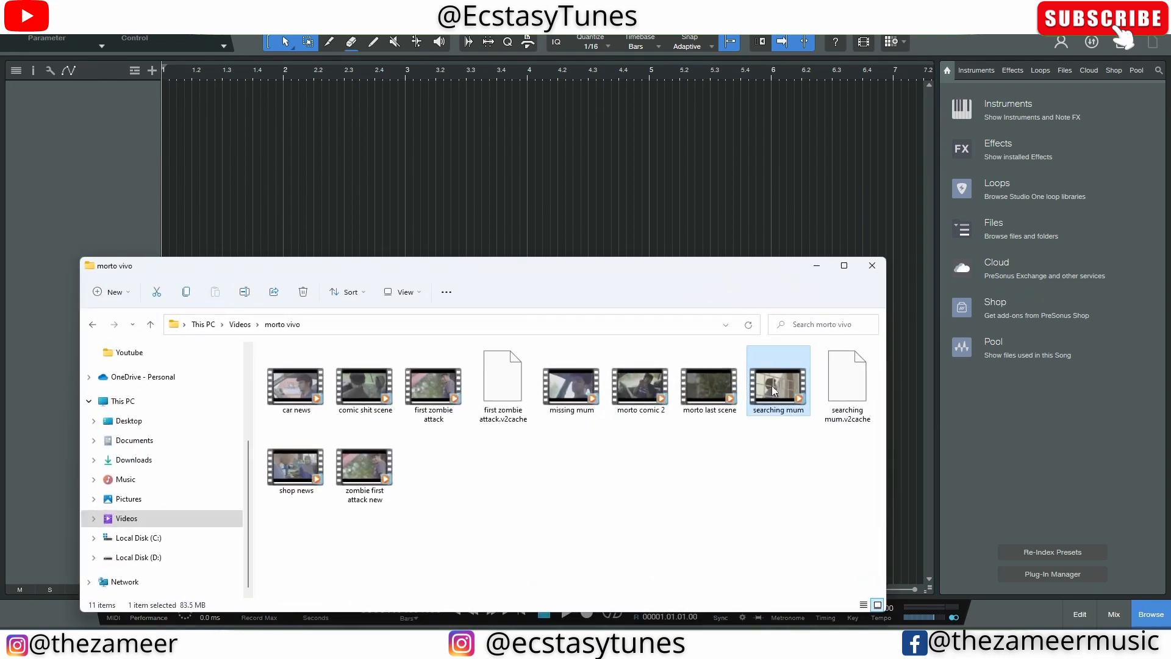
Bring the searching mum video into the Studio One song on its own video track.
{"action": "double_click", "coordinate": [778, 379]}
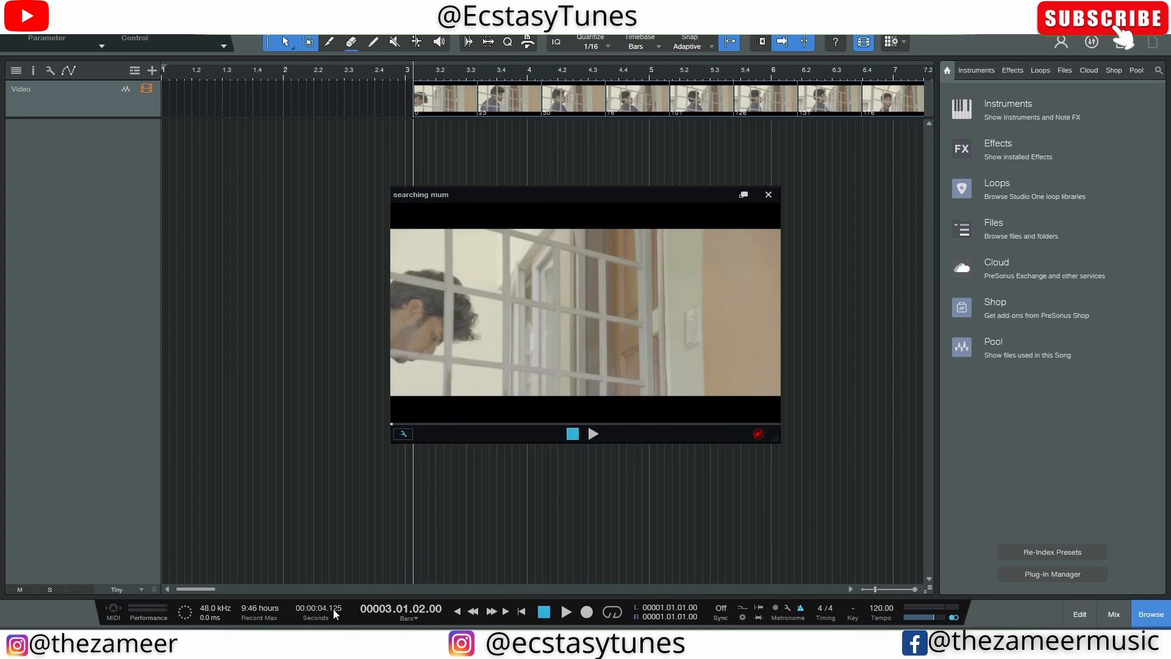
Show the secondary time display in frames and reveal the tempo global track.
{"action": "left_click", "coordinate": [316, 608]}
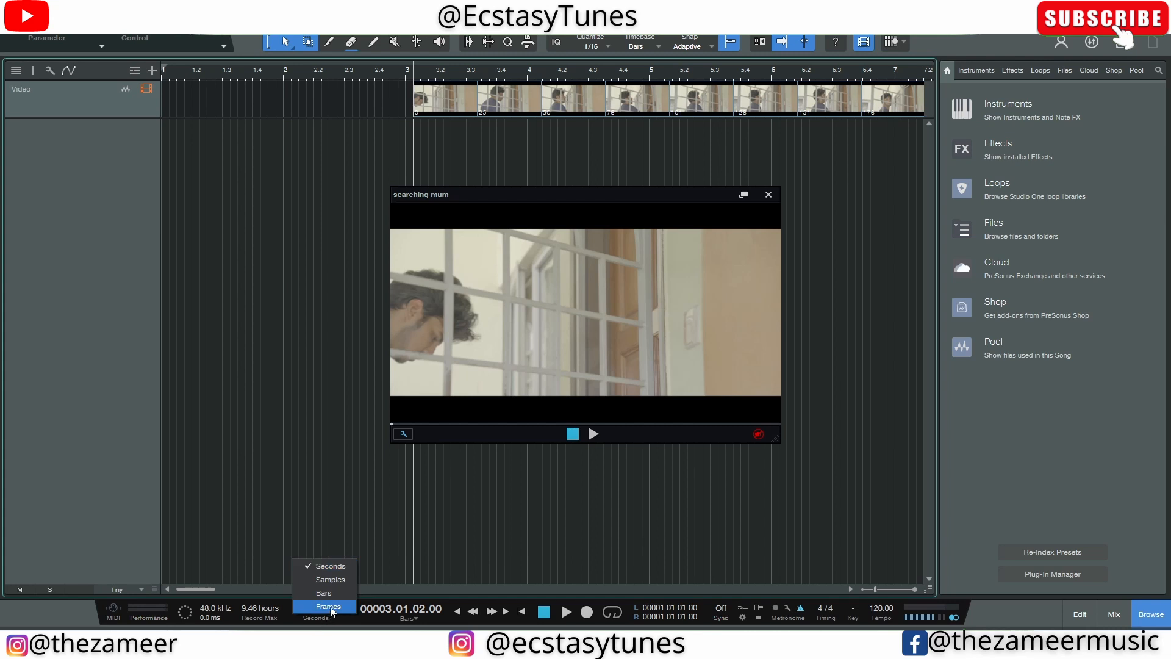
{"action": "left_click", "coordinate": [328, 605]}
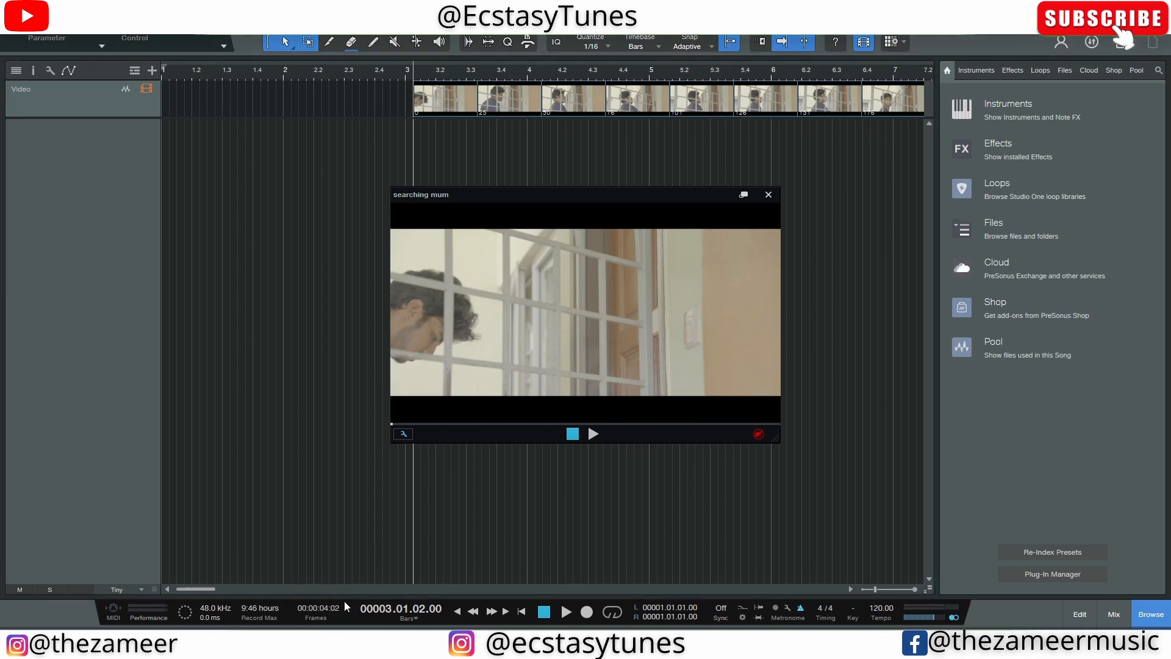
{"action": "mouse_move", "coordinate": [680, 509]}
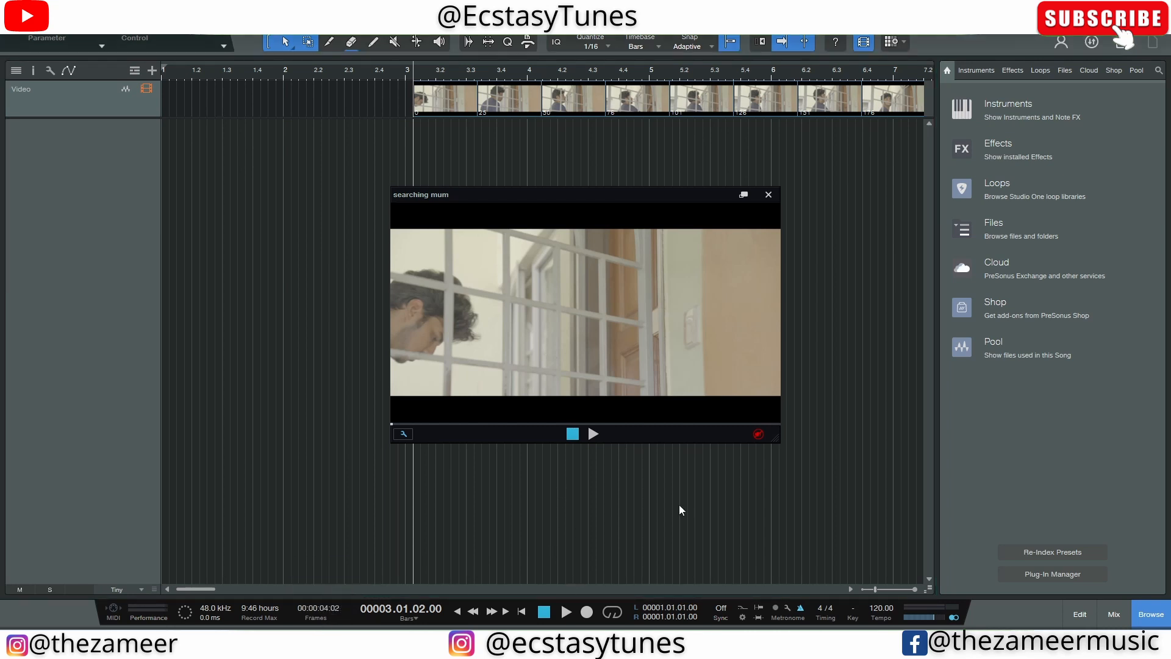
{"action": "mouse_move", "coordinate": [268, 326]}
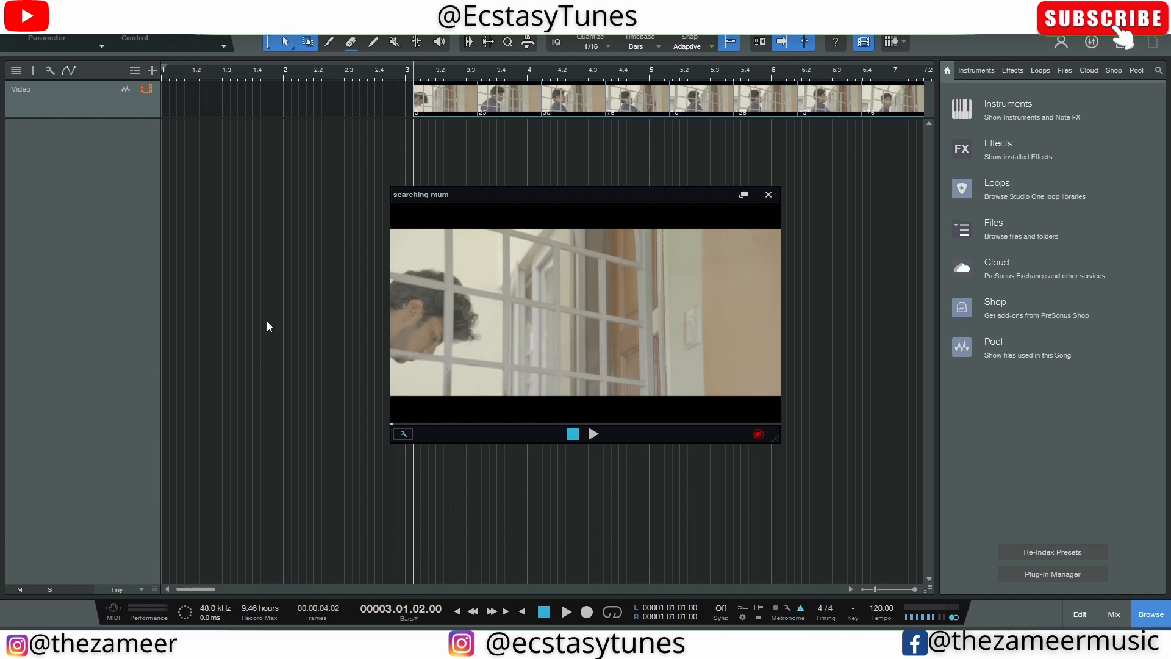
{"action": "mouse_move", "coordinate": [668, 285]}
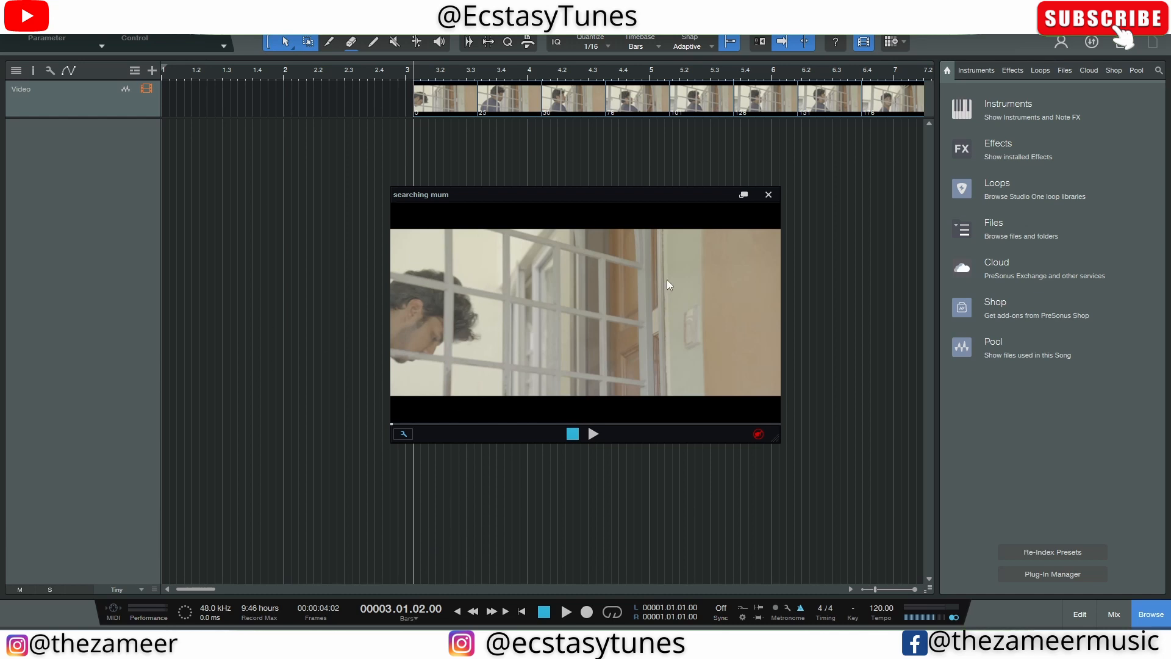
{"action": "mouse_move", "coordinate": [375, 159]}
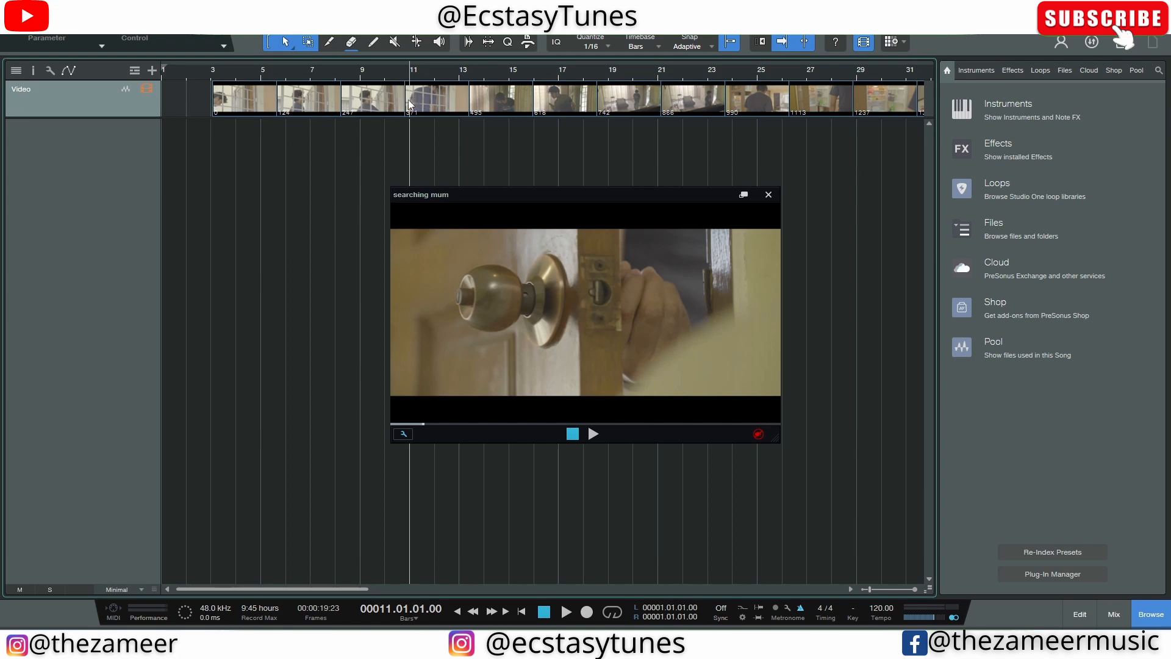
{"action": "mouse_move", "coordinate": [334, 616]}
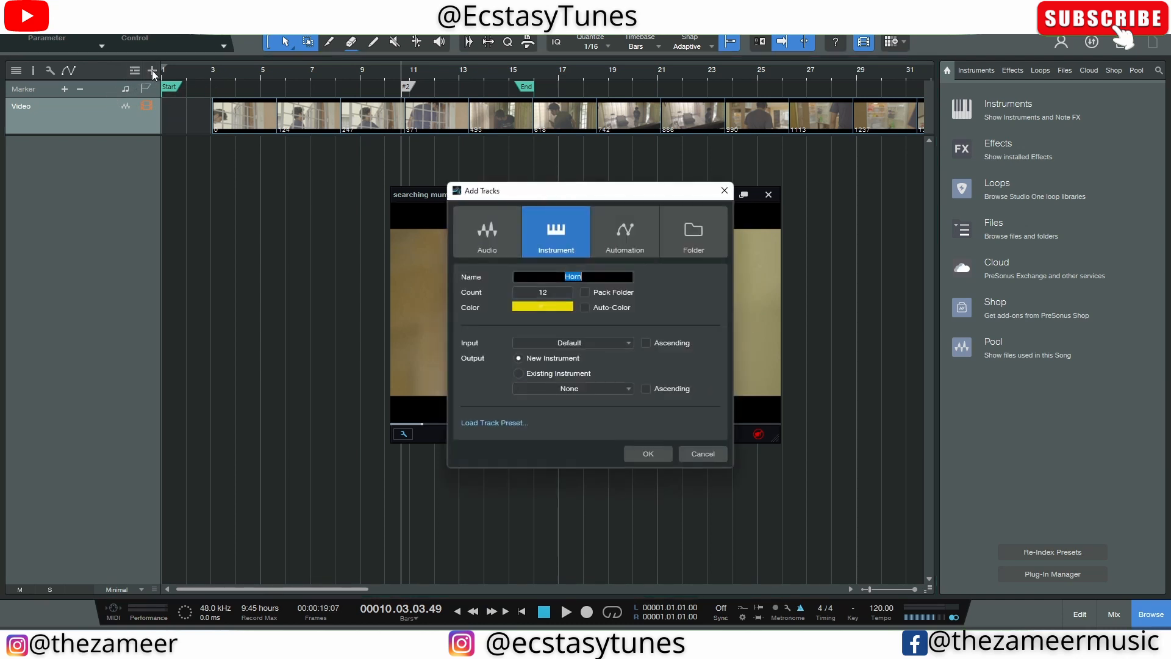
{"action": "left_click", "coordinate": [134, 70]}
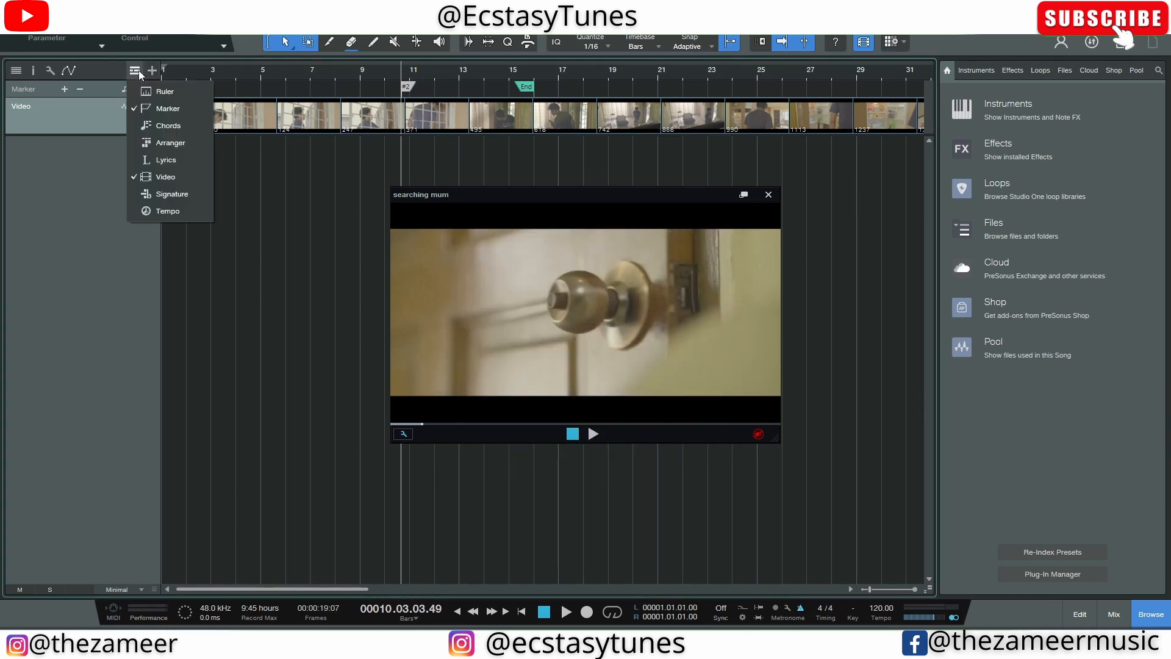
{"action": "left_click", "coordinate": [168, 210]}
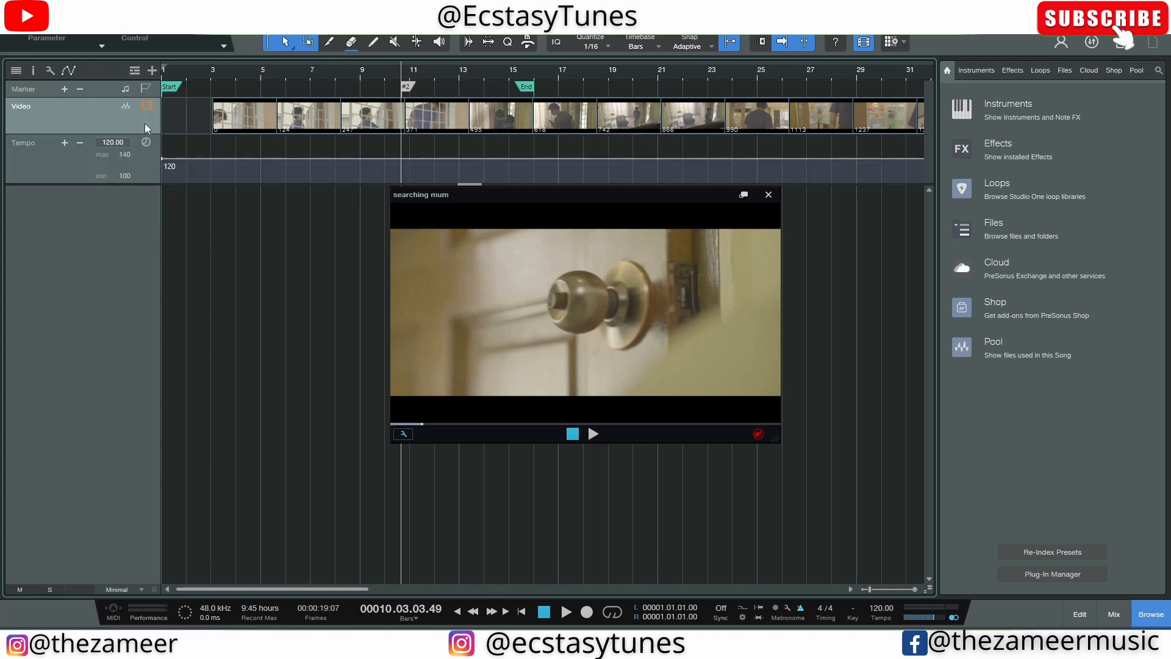
{"action": "mouse_move", "coordinate": [130, 146]}
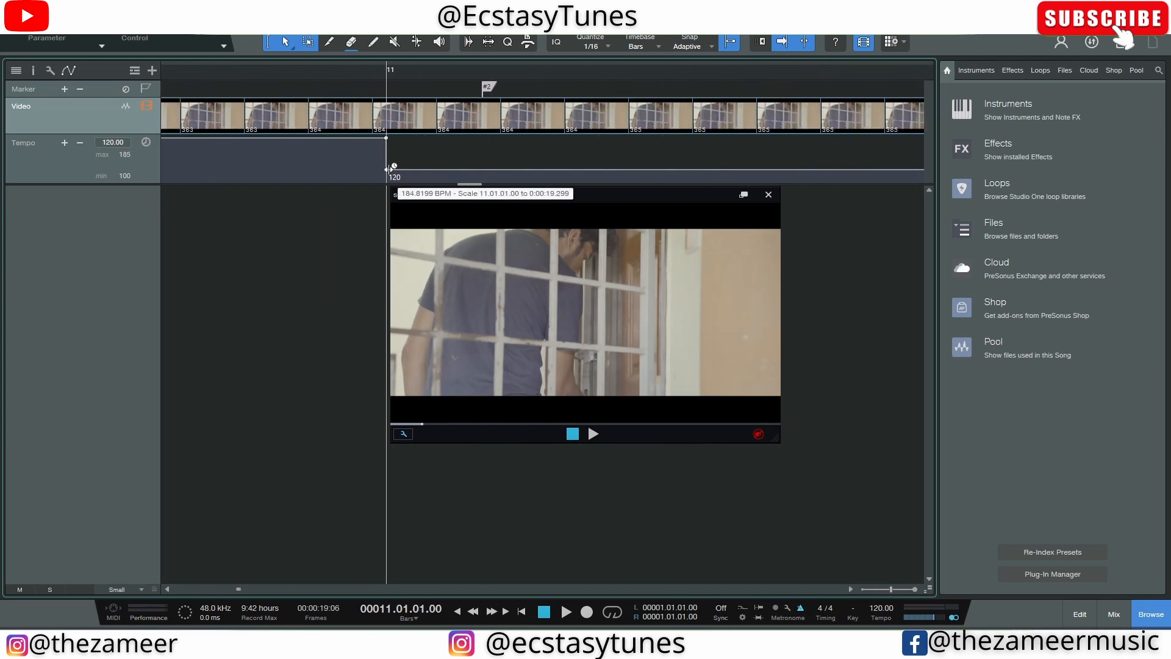
Stretch the tempo segment at bar 11 so marker #2 snaps onto the bar line.
{"action": "left_click_drag", "start_coordinate": [392, 166], "coordinate": [481, 166]}
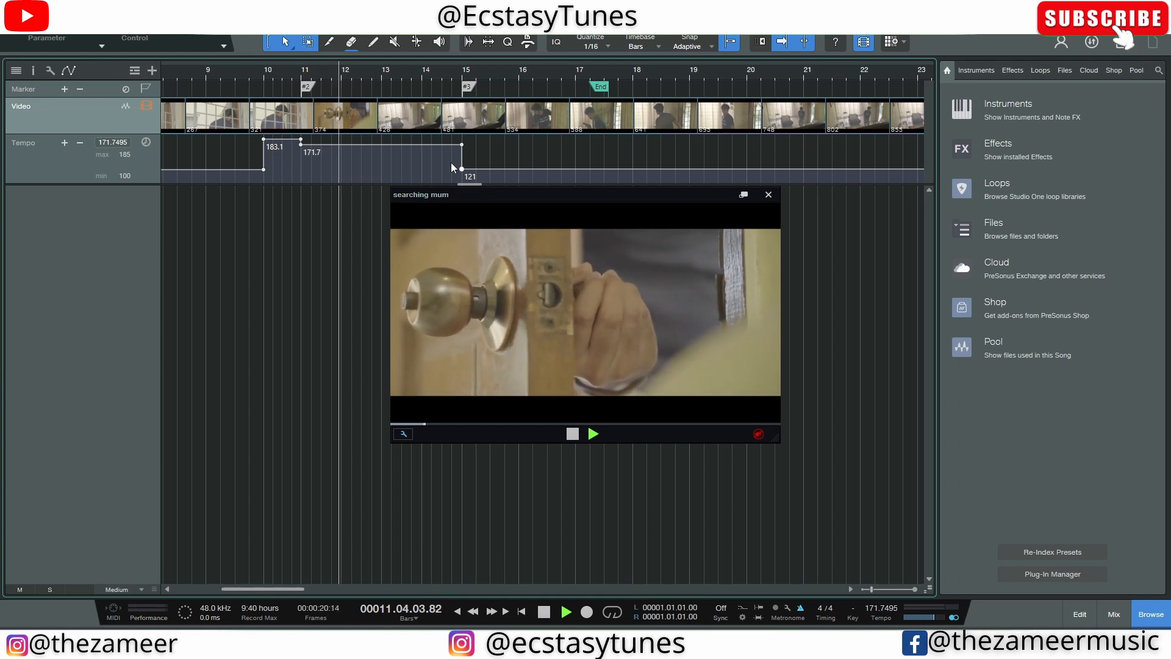
Stop playback, leaving the song at bar 11 with the 183.1/171.7/121 tempo ramp.
{"action": "left_click", "coordinate": [591, 434]}
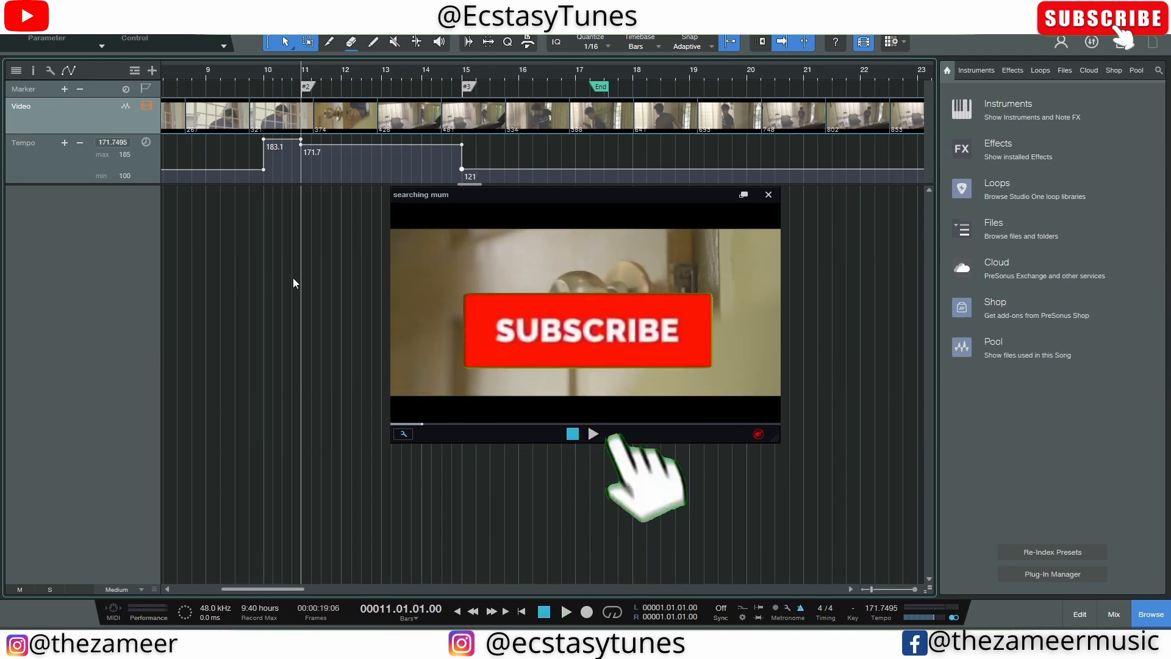
{"action": "left_click", "coordinate": [585, 330]}
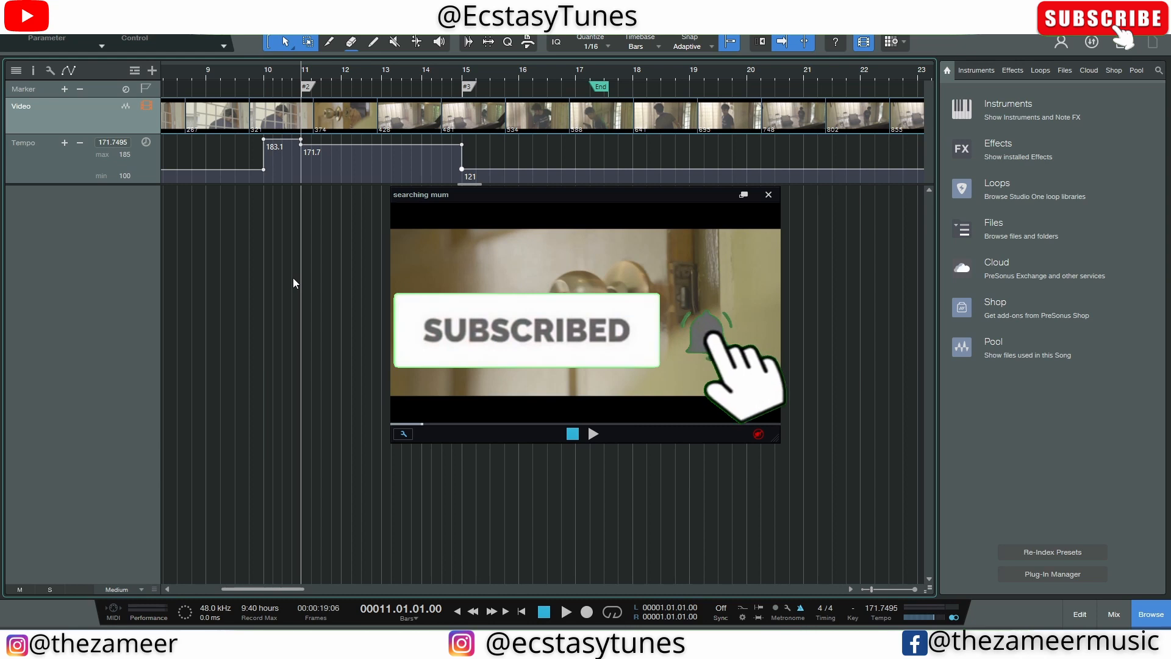